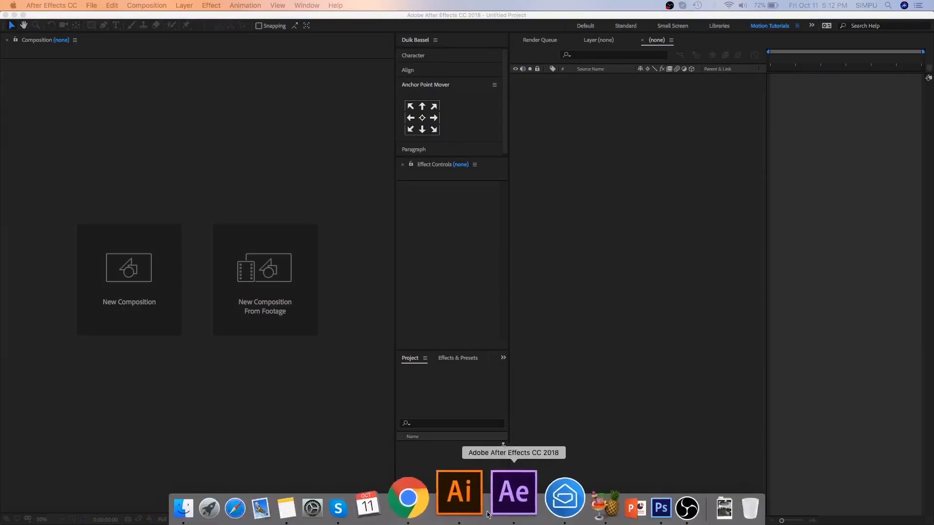
Step: Switch to Illustrator and select the orange pin and the white background on the map artwork
click(458, 492)
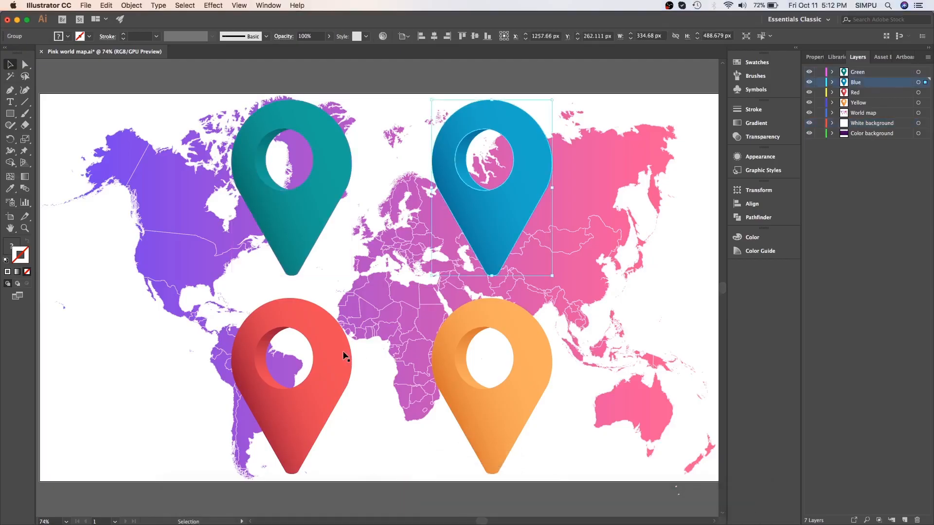
click(490, 354)
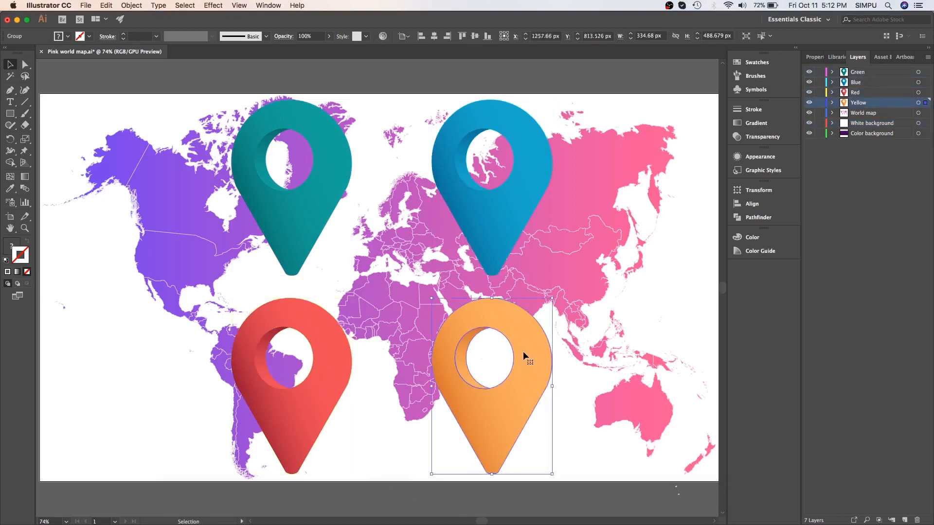
click(871, 124)
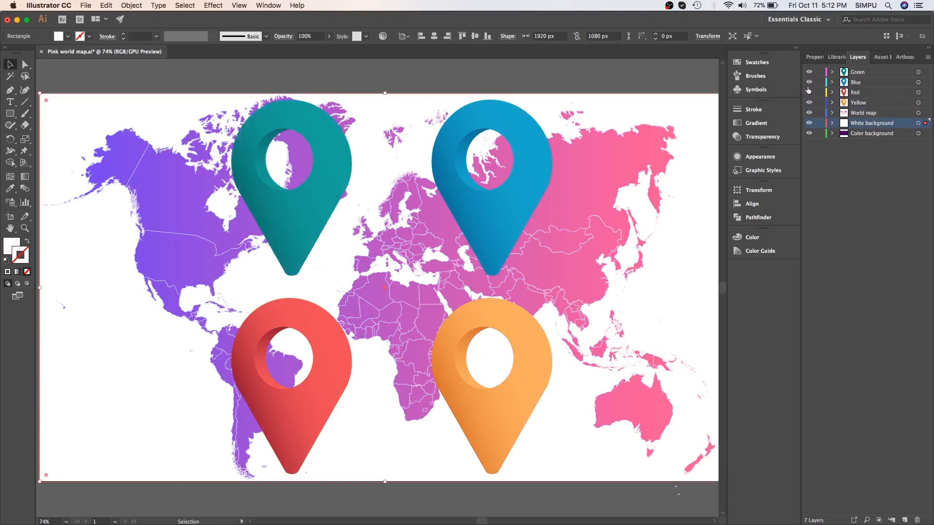
Step: Hide the White background layer to reveal the purple one beneath, then show it again
click(808, 92)
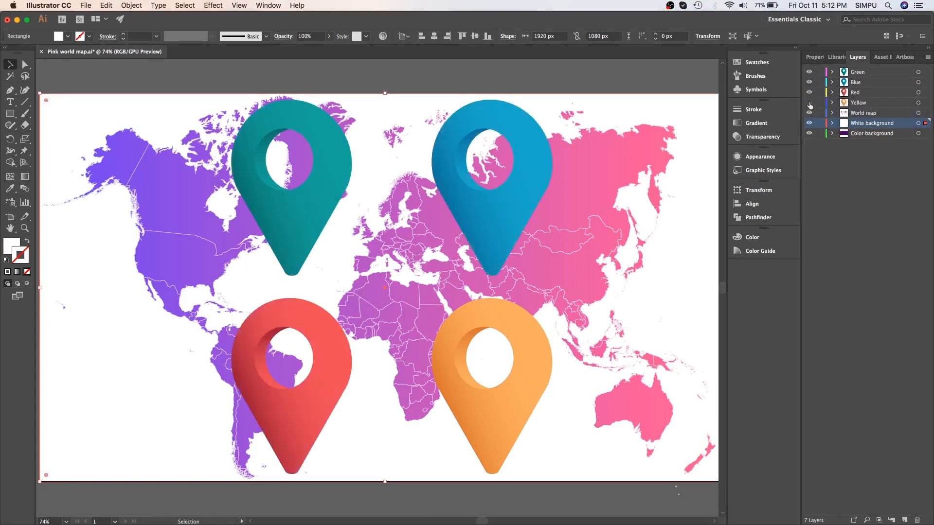
click(808, 122)
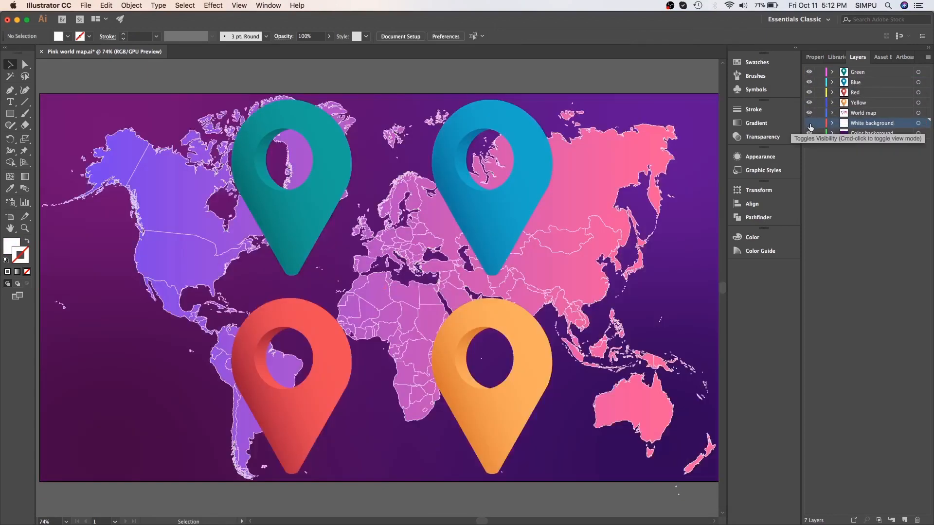
click(808, 133)
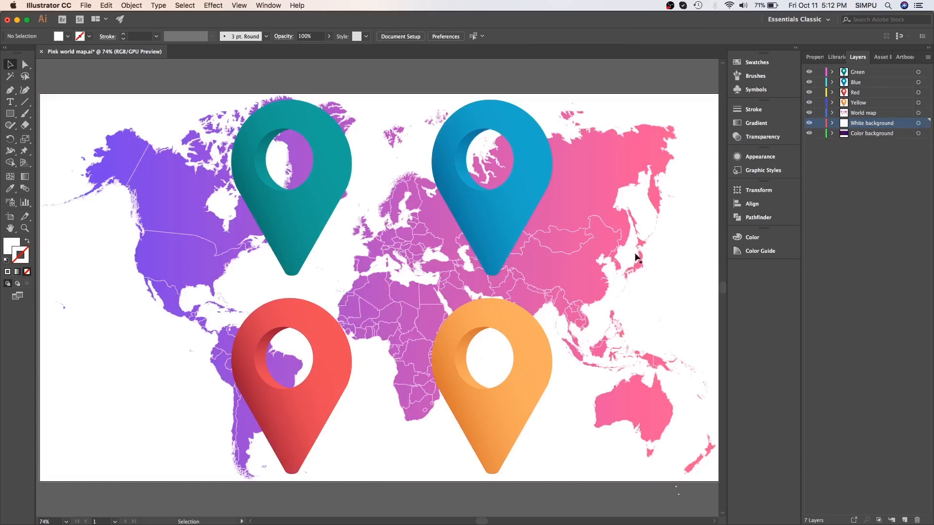
mouse_move(505, 492)
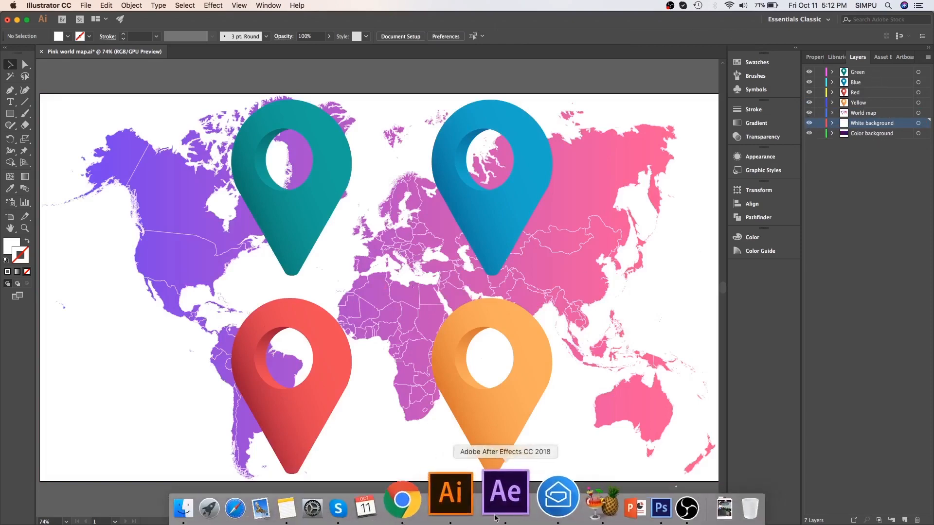
Step: Back in After Effects, start a new composition named '3d globe animation'
click(505, 492)
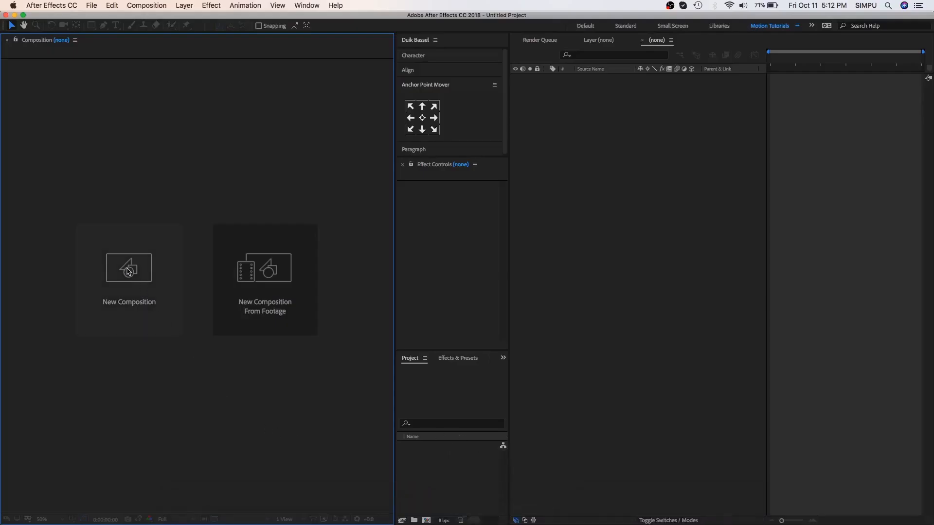
click(128, 267)
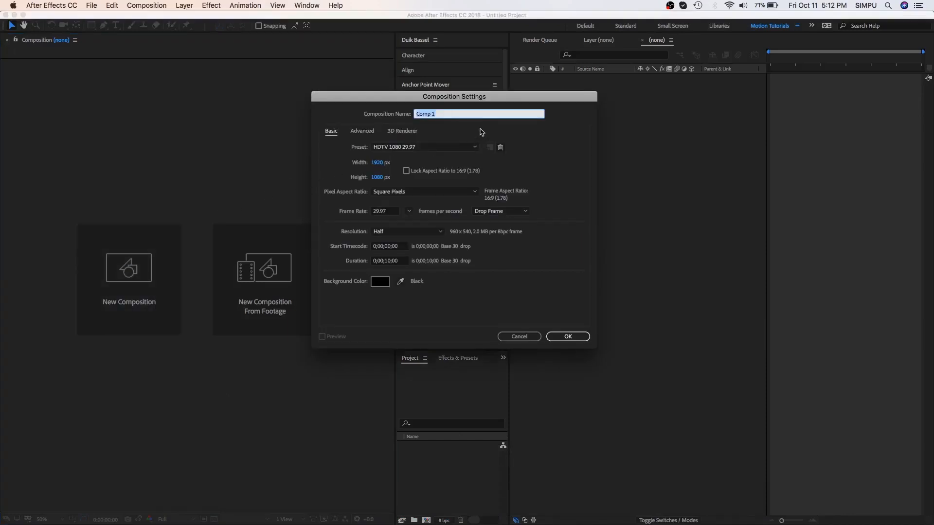
text(3d globe animation)
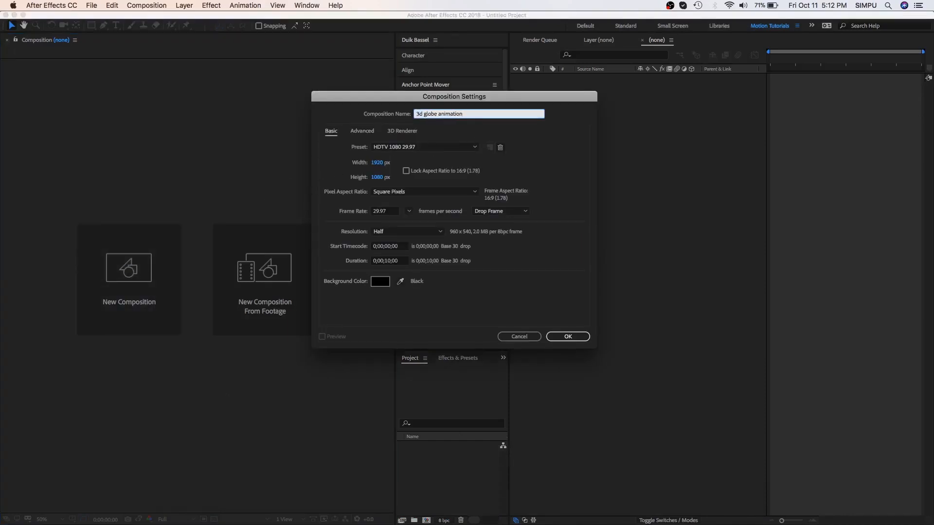
Step: Keep the HDTV 1080 29.97 preset and 29.97 fps frame rate
click(474, 147)
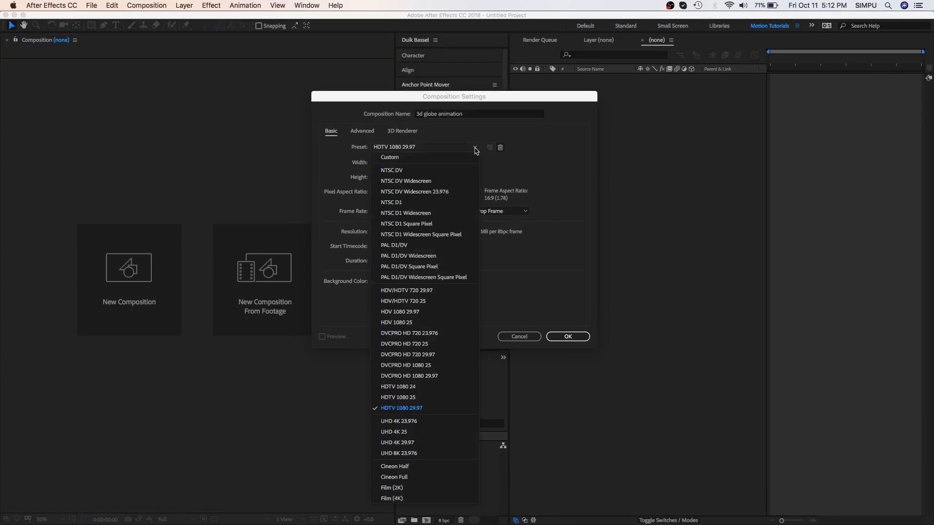
click(401, 408)
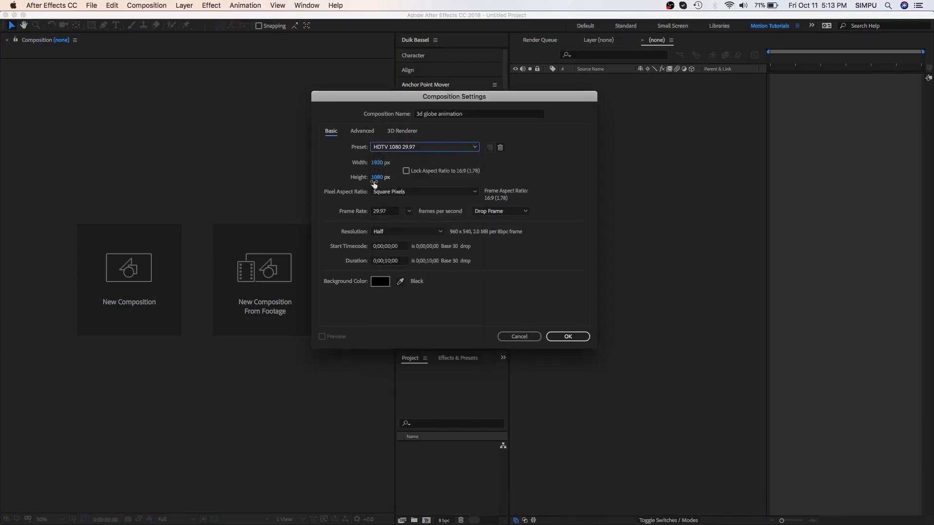
click(409, 211)
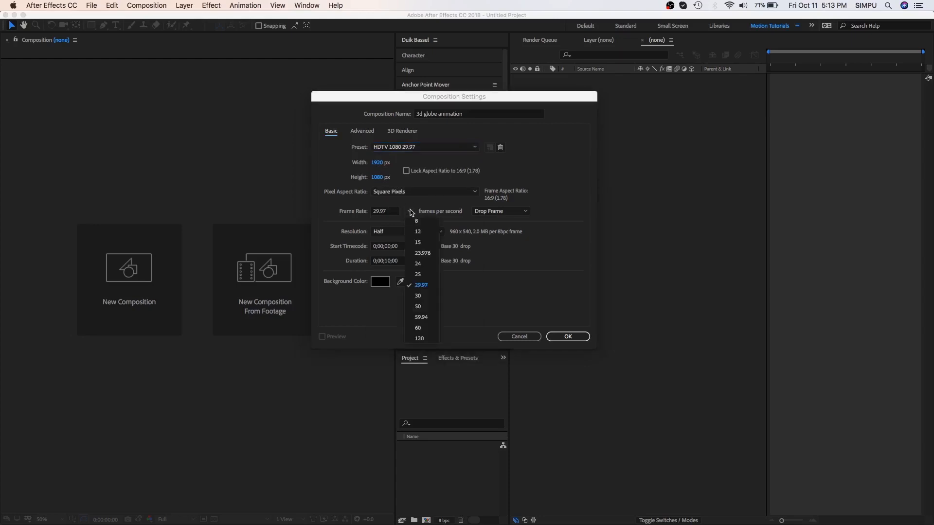
click(420, 285)
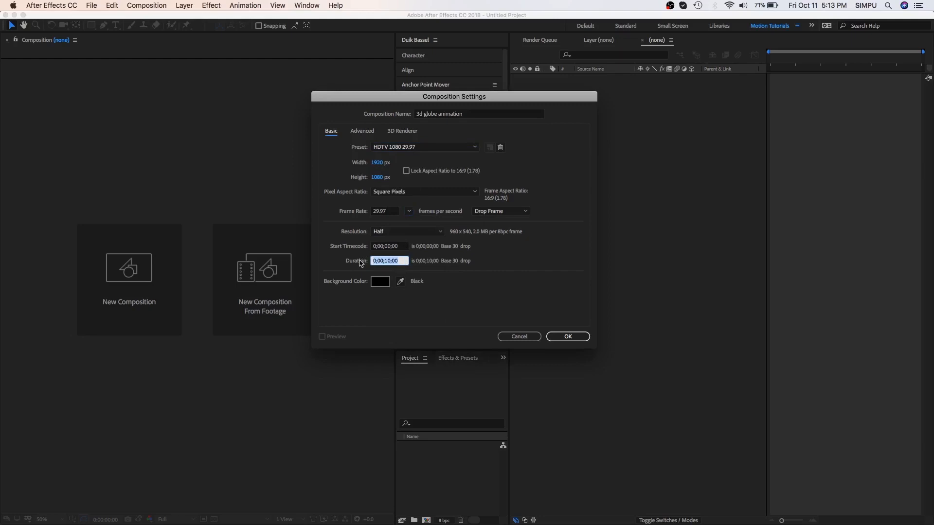
mouse_move(475, 276)
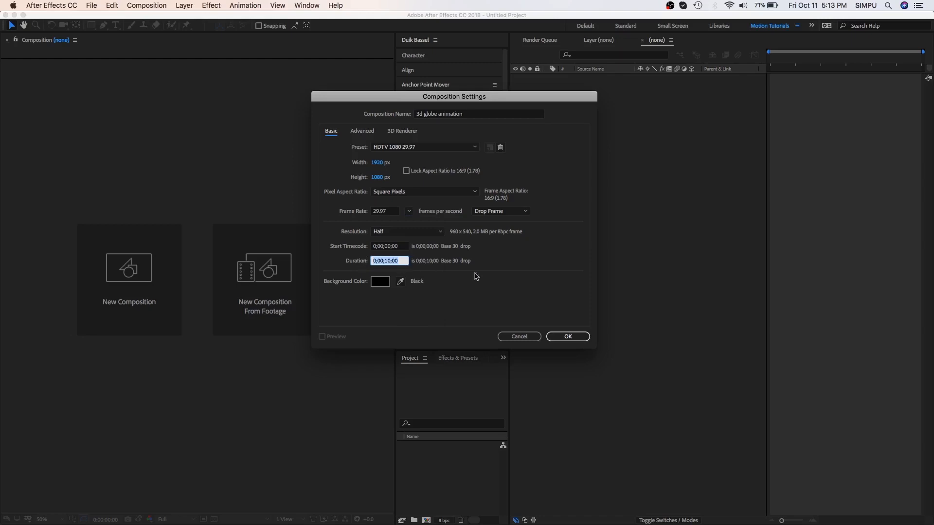
Step: Create the composition and choose Pink world map.ai to import as Composition - Retain Layer Sizes
click(566, 336)
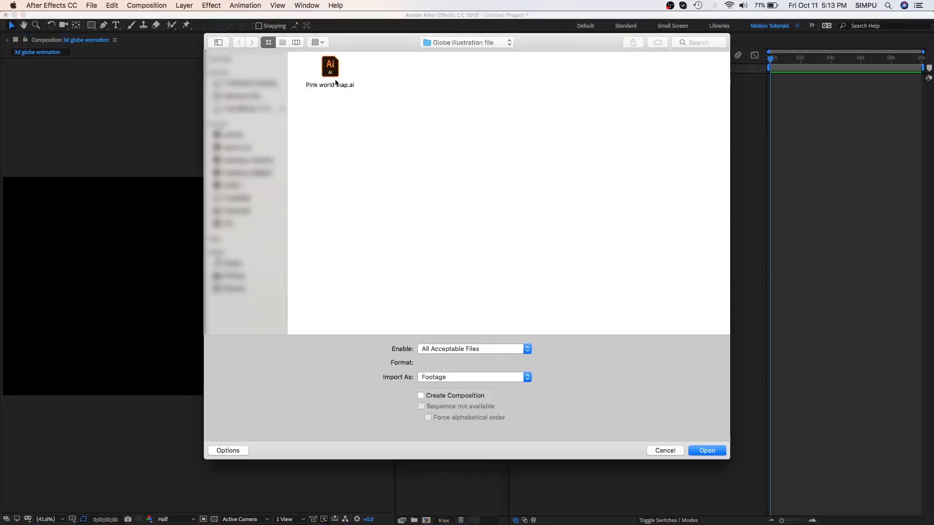
click(329, 66)
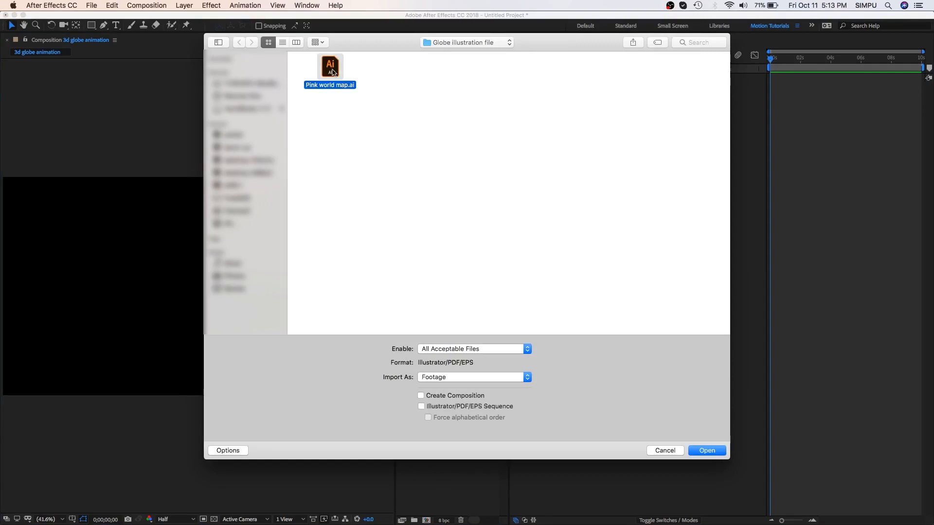
mouse_move(381, 147)
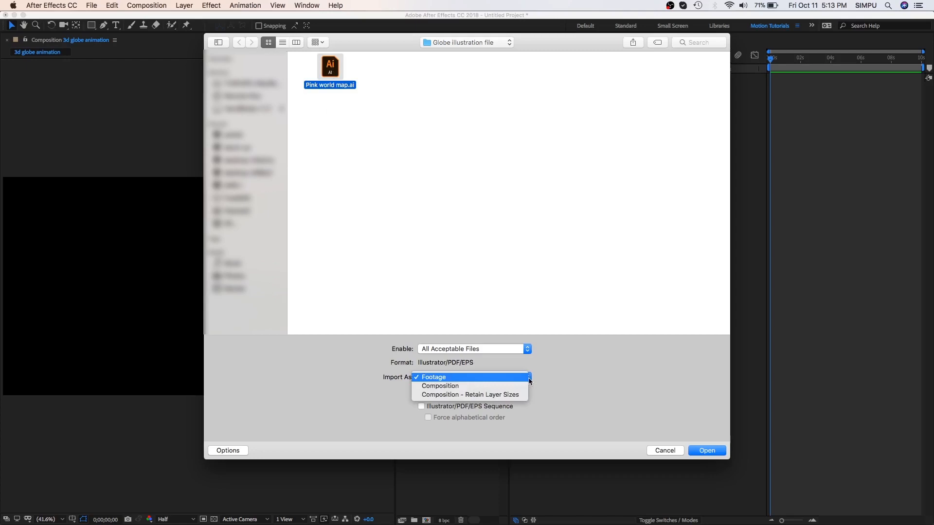
mouse_move(482, 394)
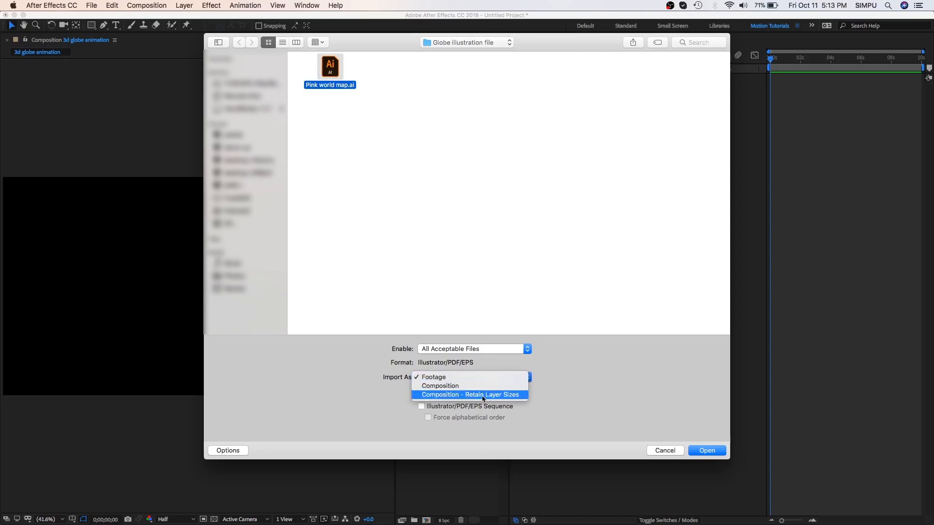
click(469, 395)
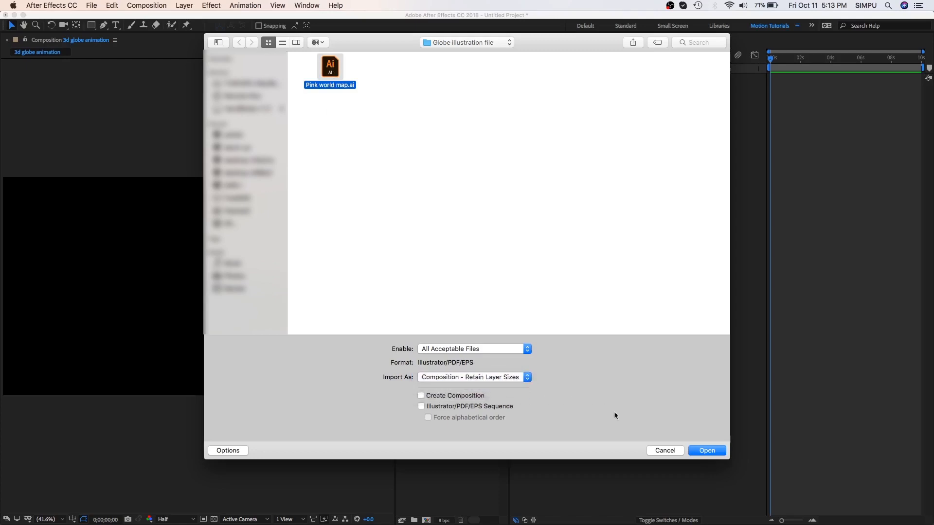
Step: Import the file, drop Pink world map into the comp and open its nested layers
click(706, 451)
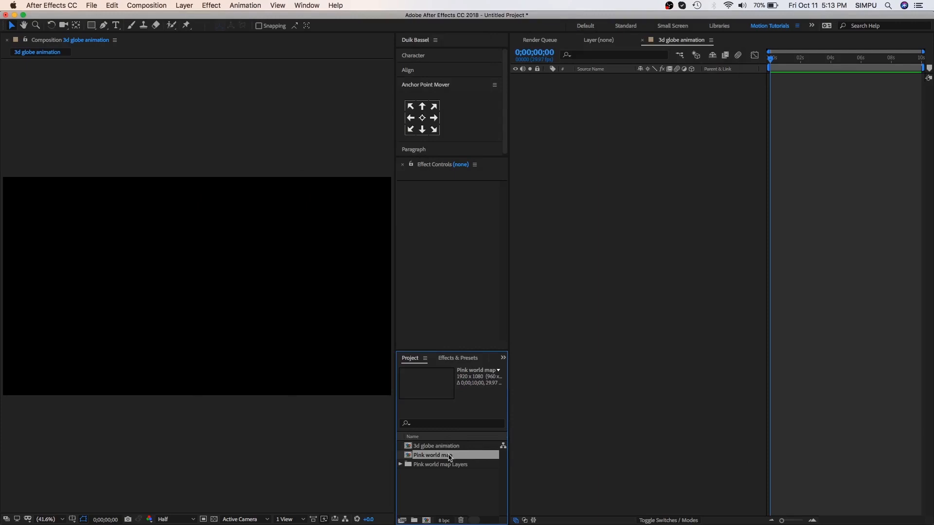
double_click(432, 455)
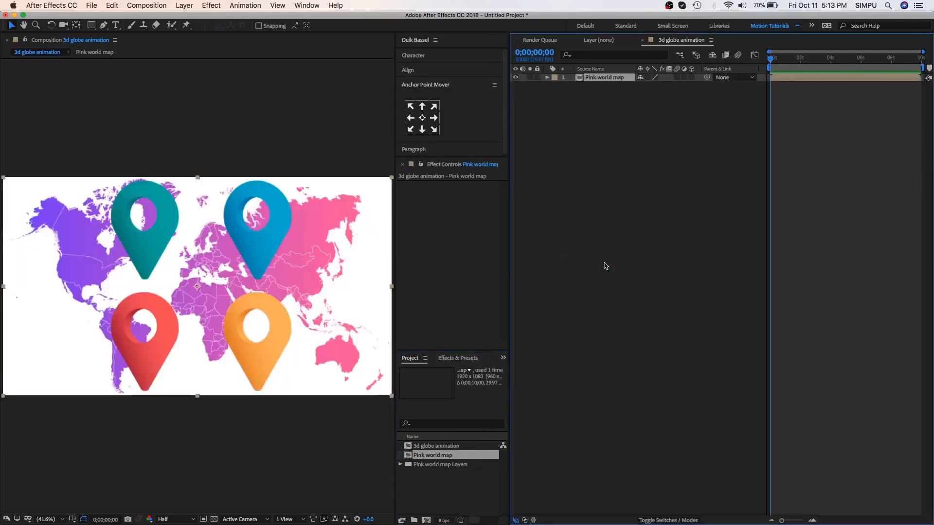
double_click(433, 454)
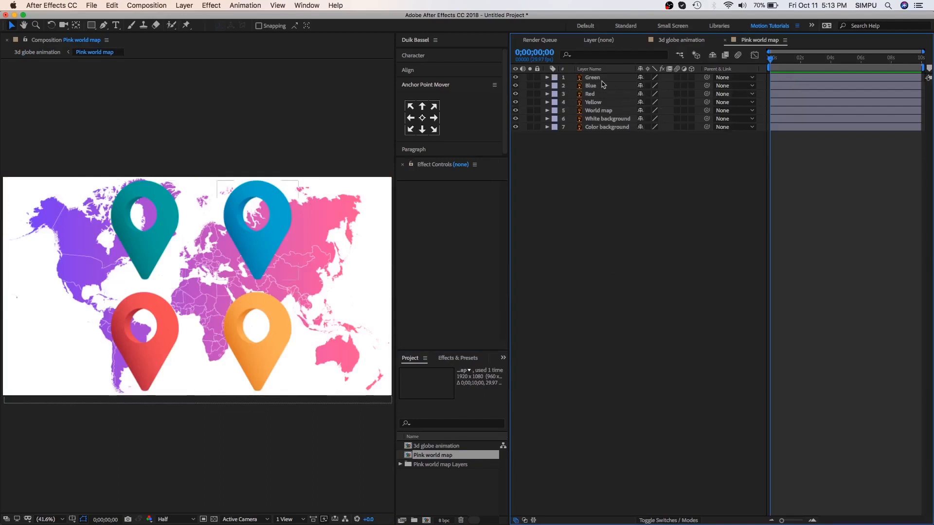
Step: Hide the Green, Blue, Red and Yellow pin layers and select World map
click(593, 78)
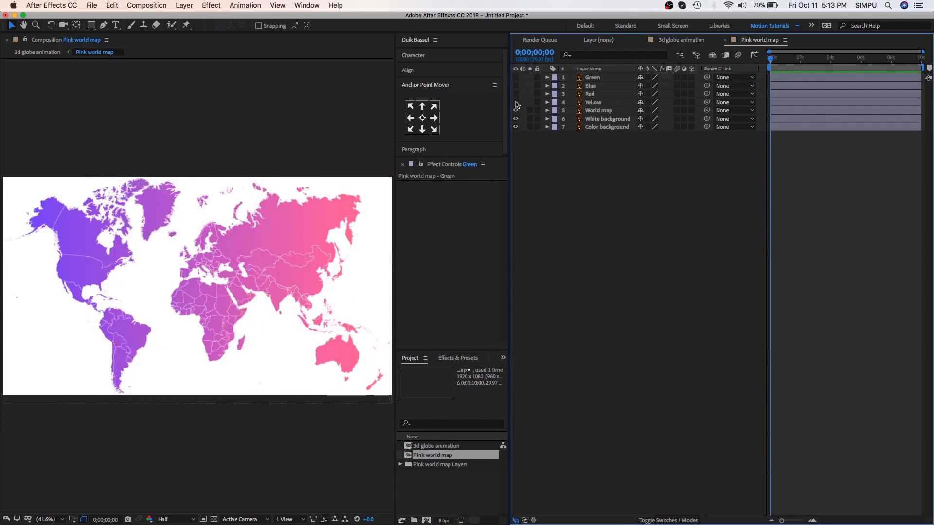
click(598, 110)
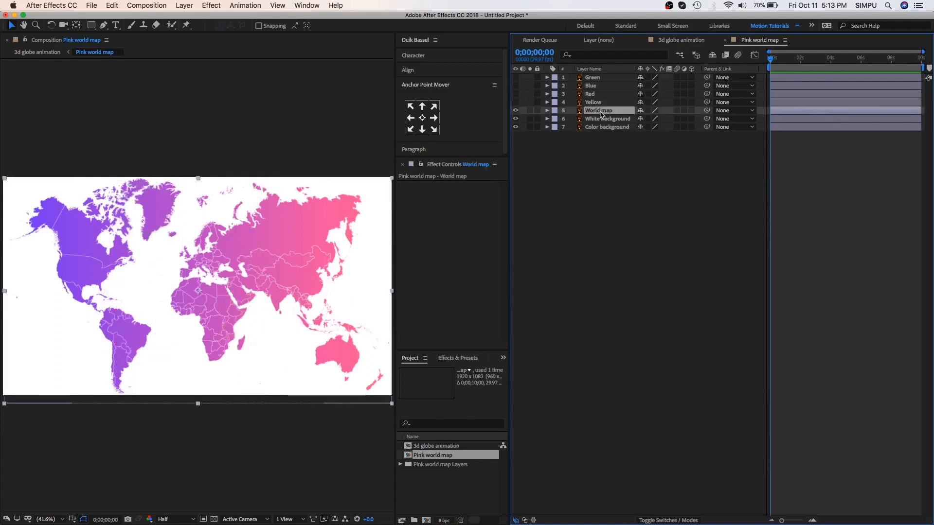
Step: Pre-compose World map and White background into a new composition named Sphere
key(shift)
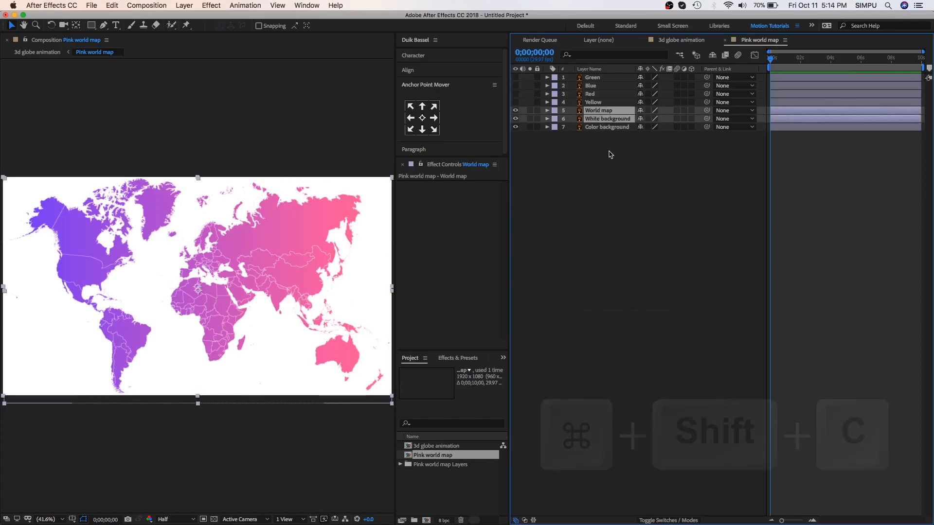
key(cmd+shift+c)
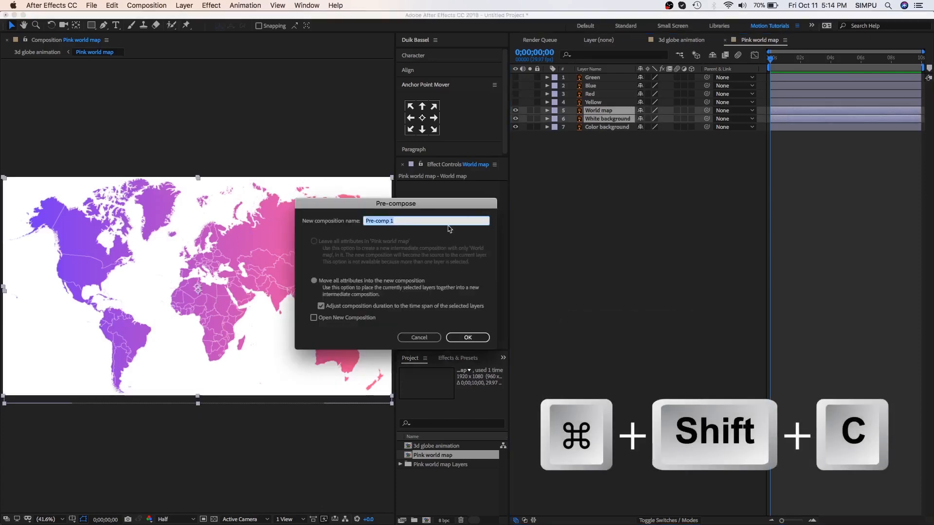
mouse_move(426, 231)
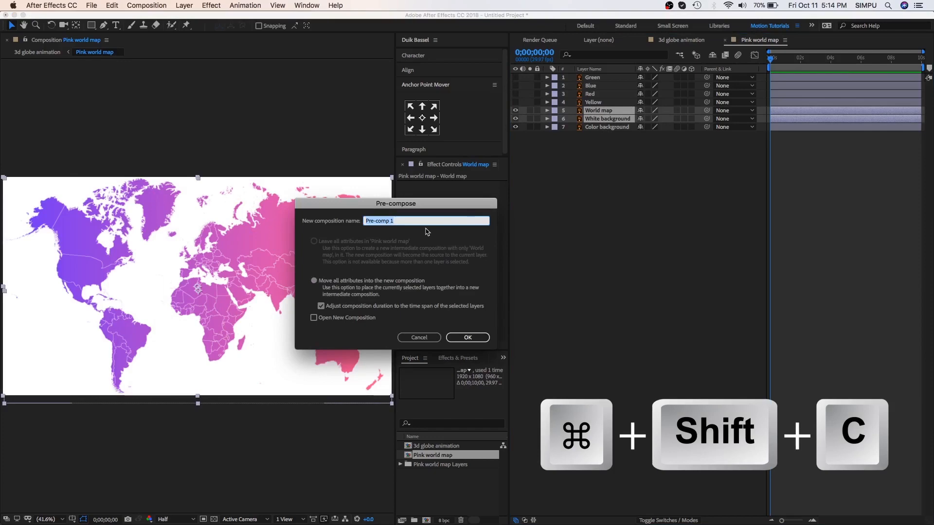
text(Sphere)
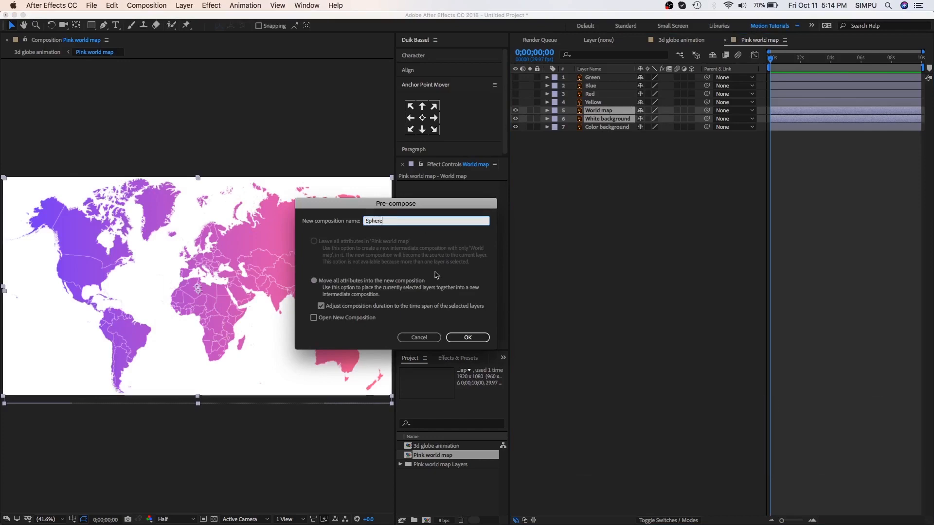
click(468, 337)
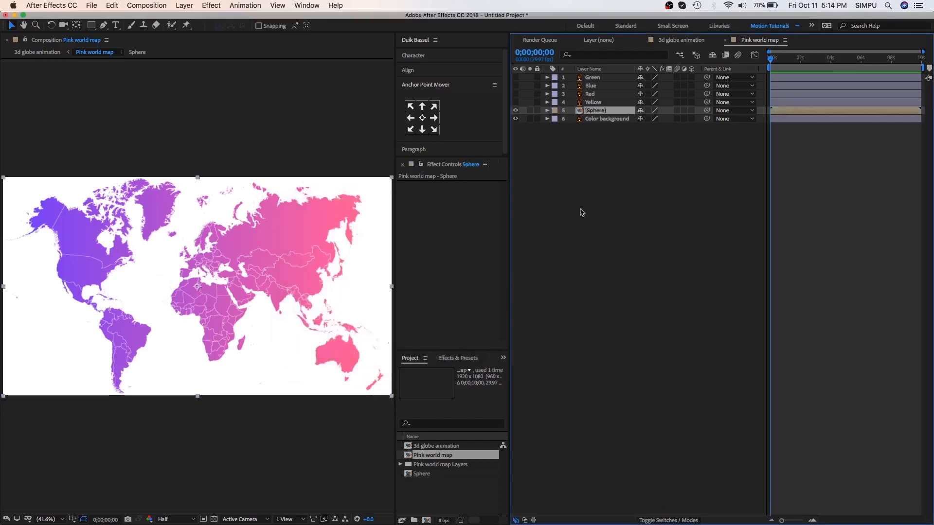
Step: Apply CC Sphere to the map layer and enlarge its radius to 455.5
click(553, 110)
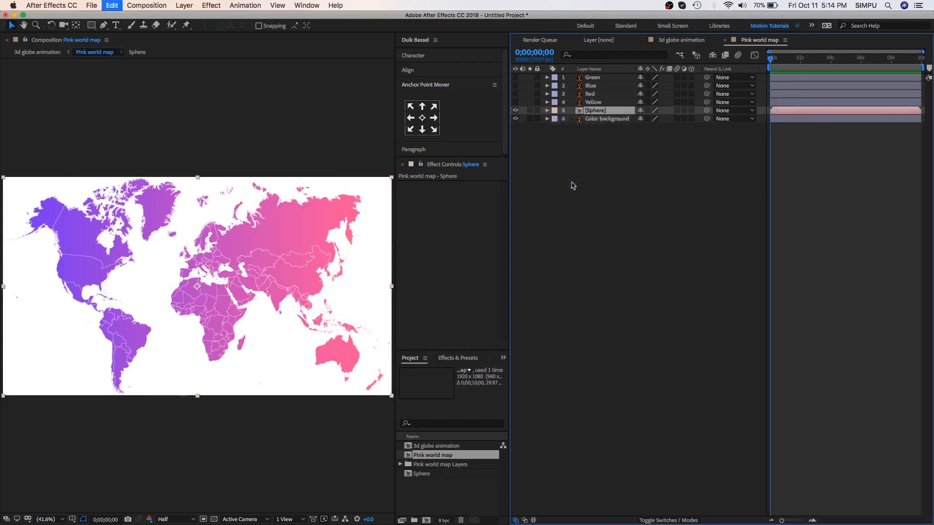
mouse_move(458, 362)
text(cc)
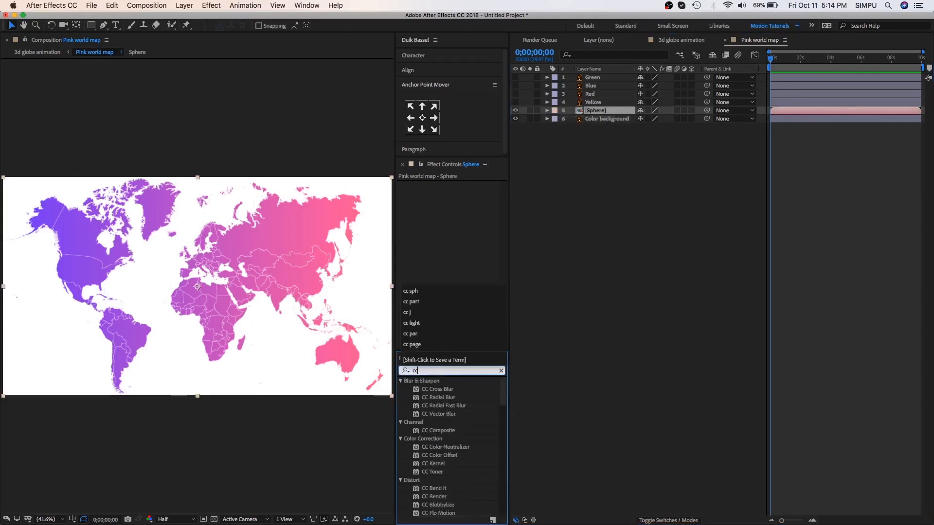
text(sphere)
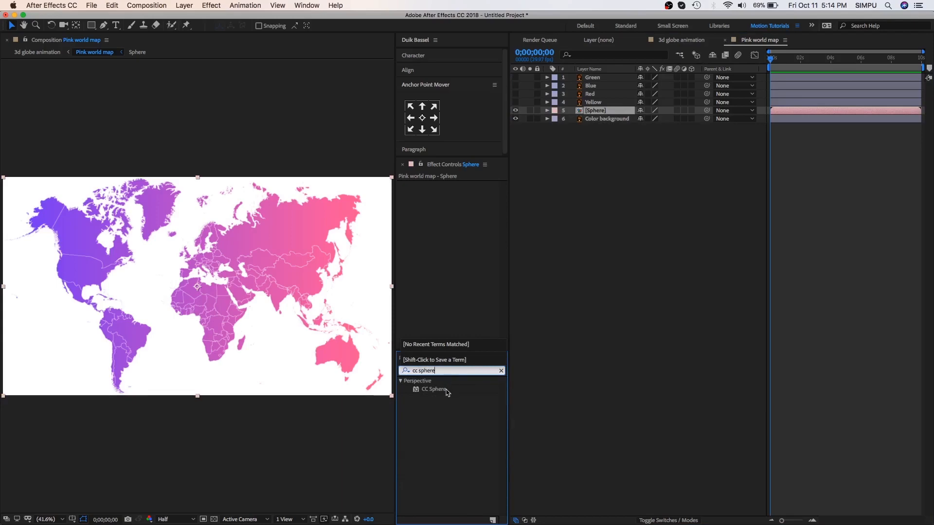
click(433, 389)
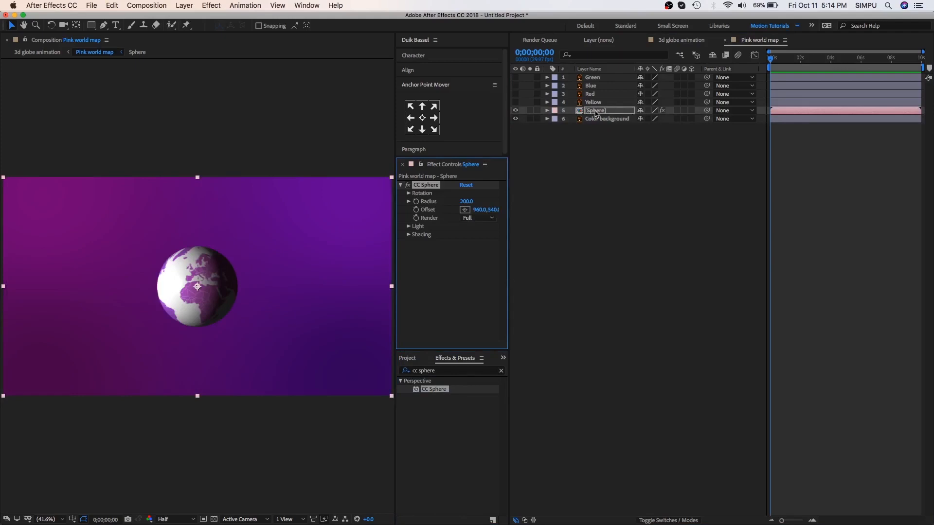
mouse_move(167, 312)
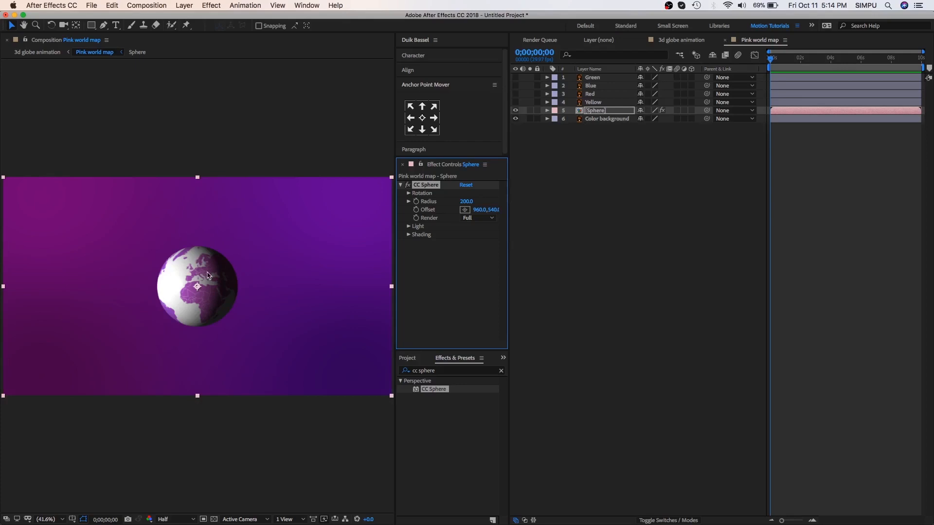
mouse_move(435, 169)
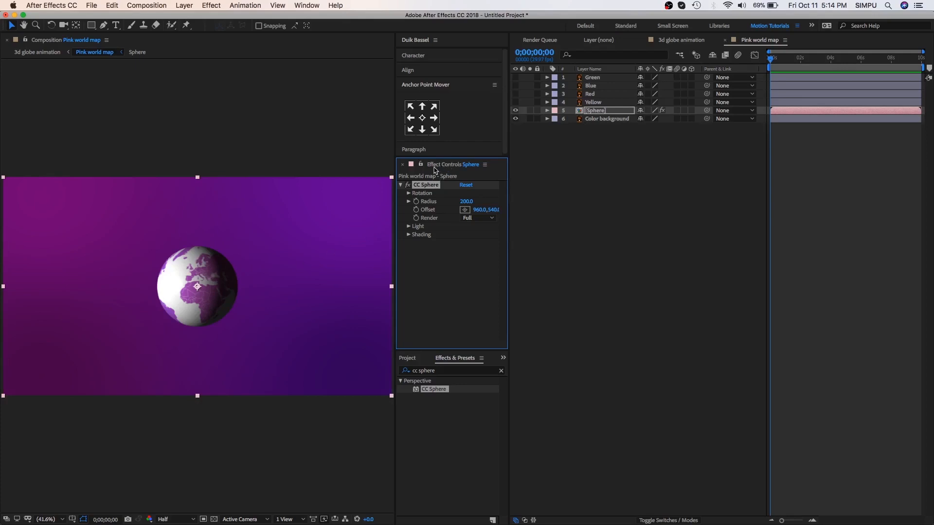
mouse_move(437, 195)
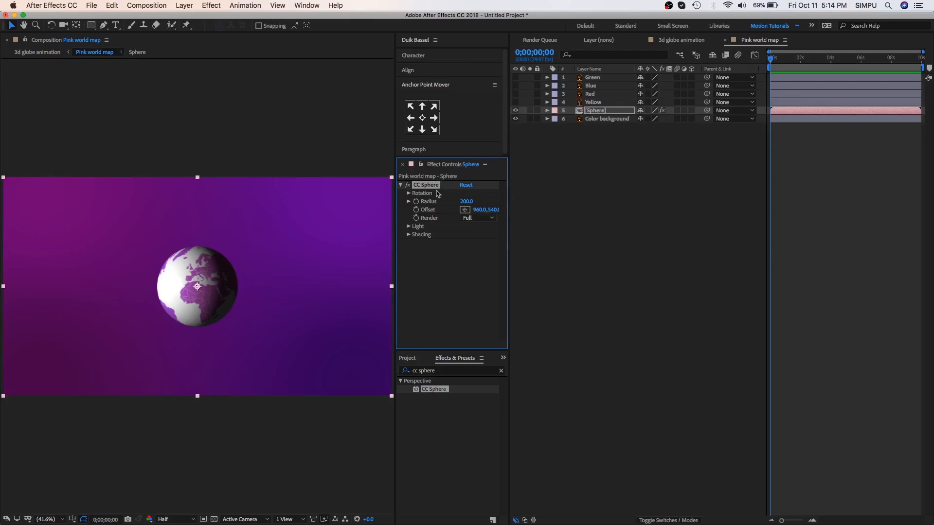
click(409, 201)
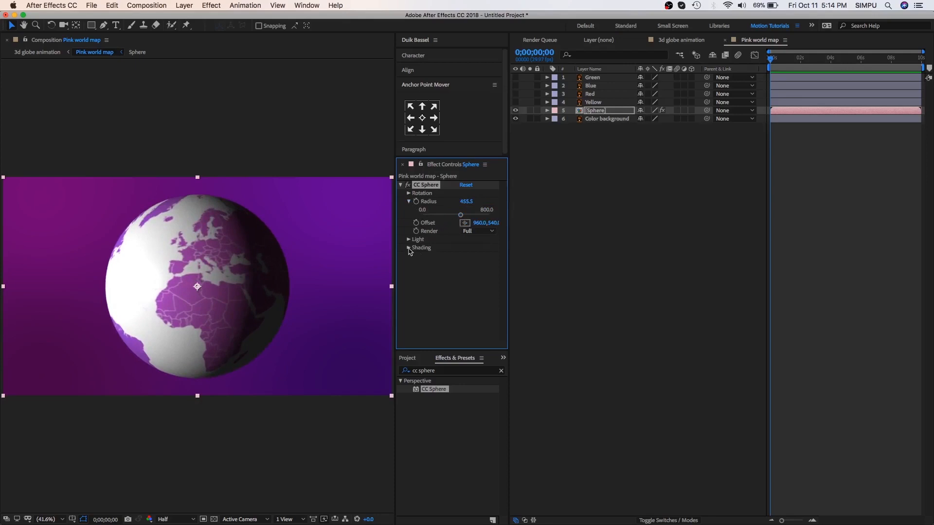
Step: Set the sphere's shading to Ambient 120 and Diffuse 0 for an even pink globe
click(407, 248)
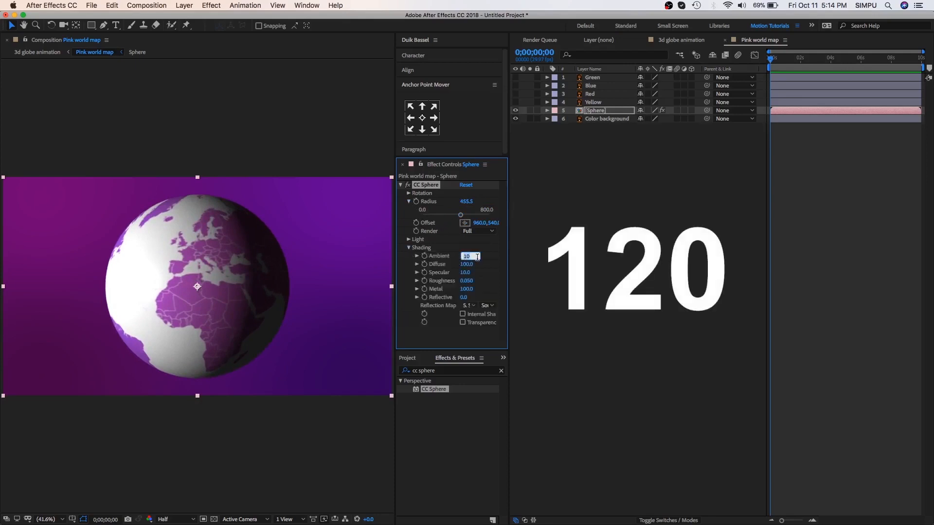
text(120.0)
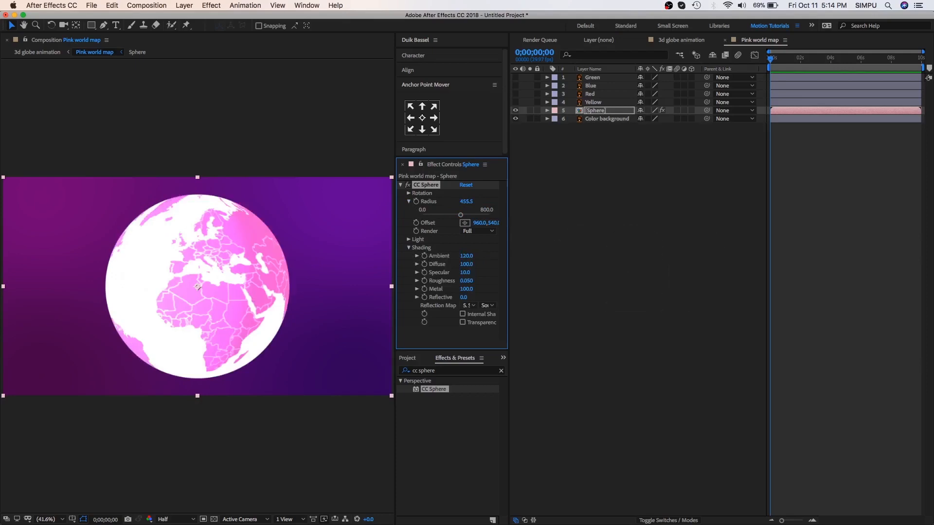
double_click(466, 264)
text(0)
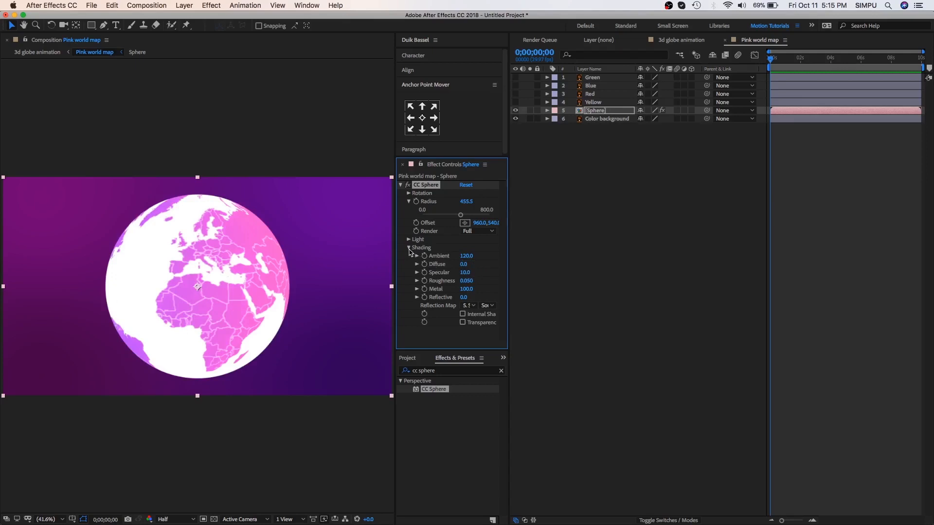
click(408, 248)
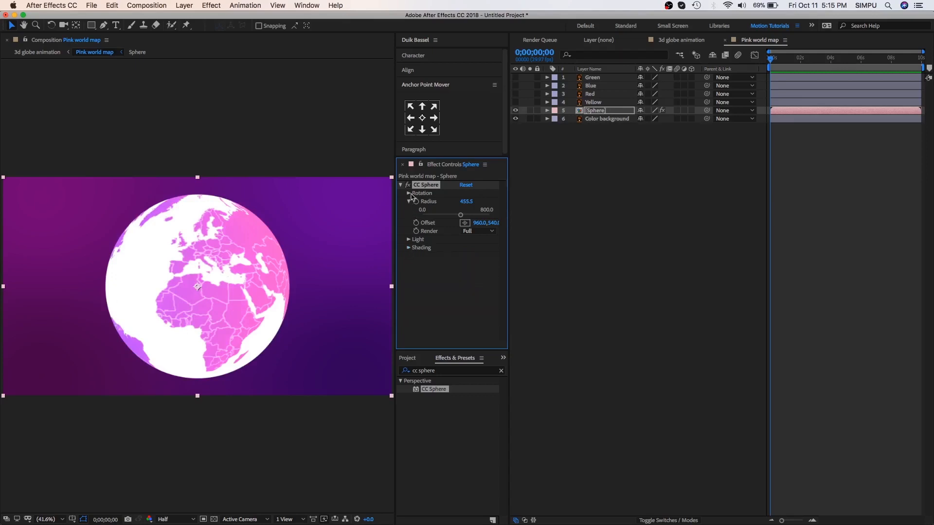
click(409, 194)
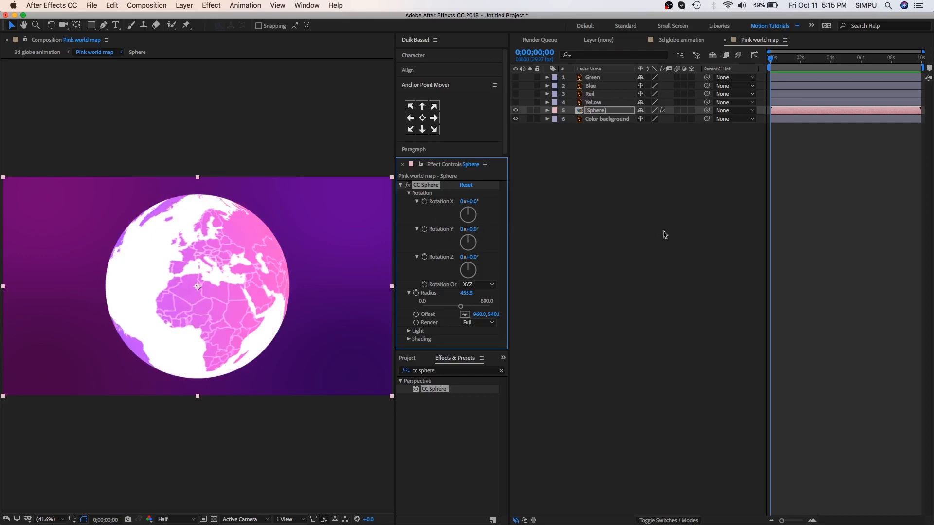
mouse_move(426, 238)
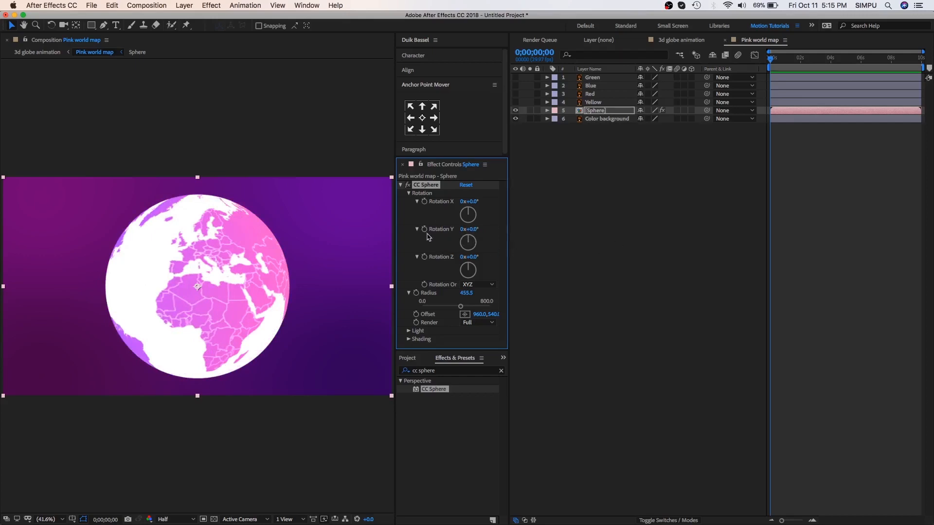
mouse_move(425, 232)
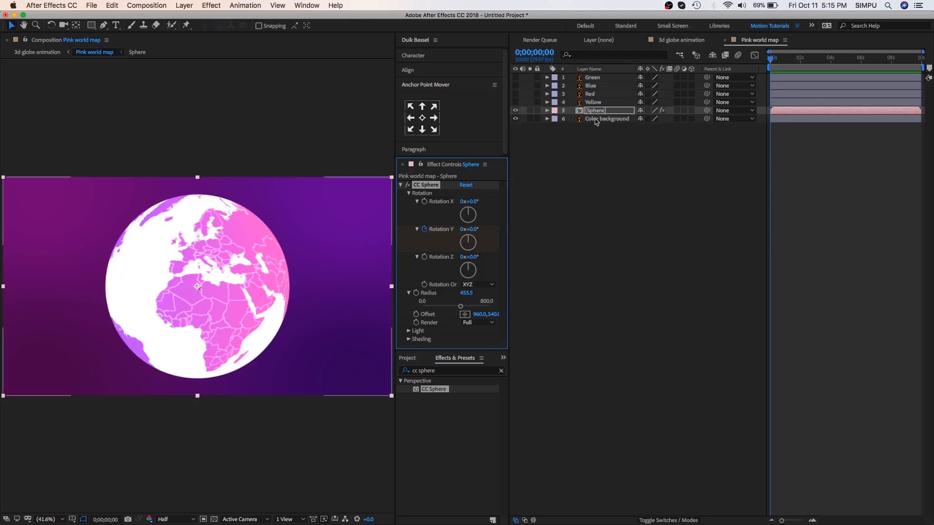
Step: Keyframe Rotation Y from 0 to 1x+21° over five seconds and end the work area there
key(u)
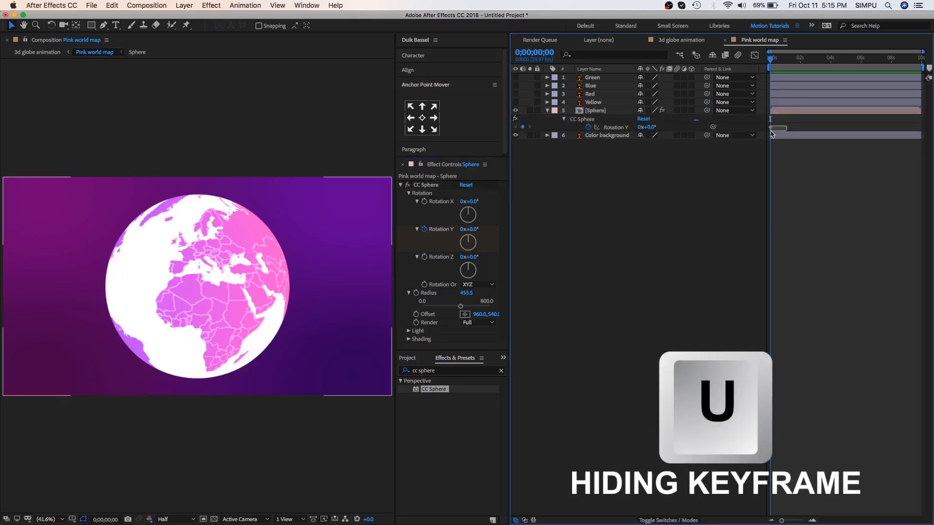
key(u)
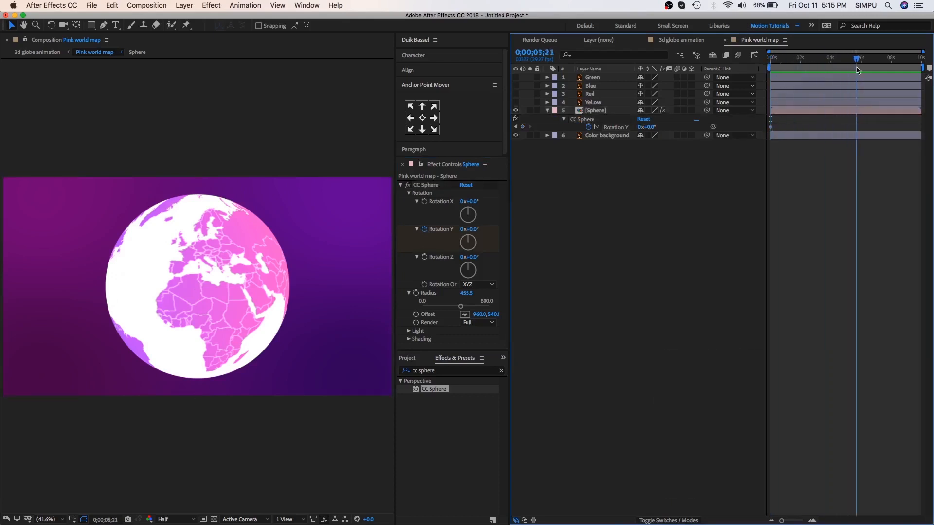
key(n)
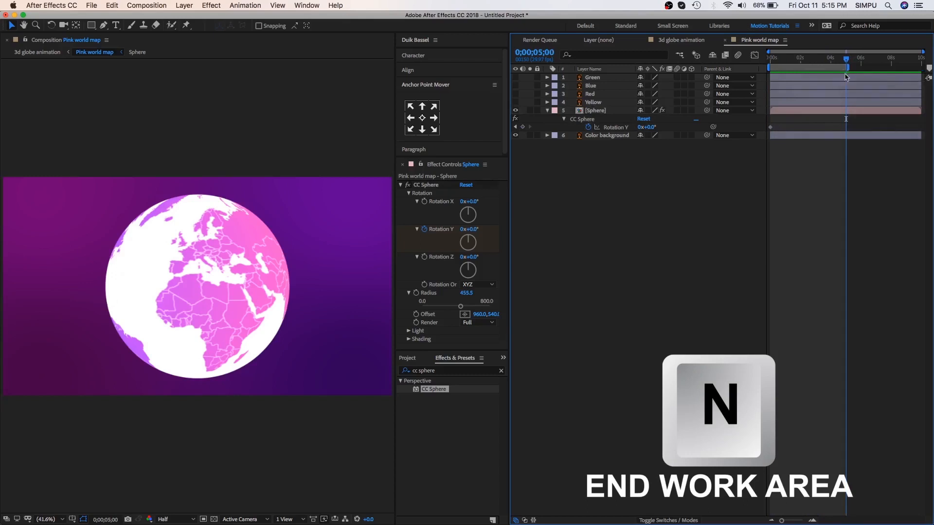
key(n)
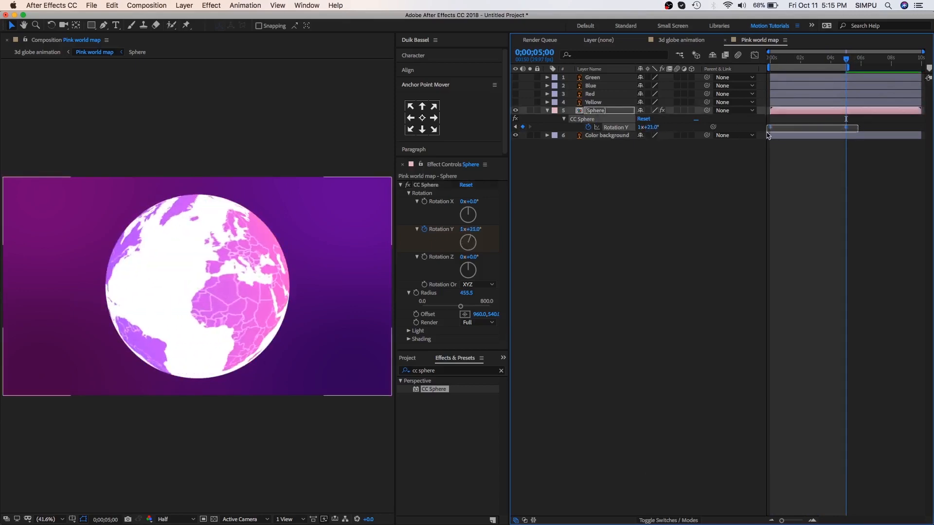
right_click(845, 118)
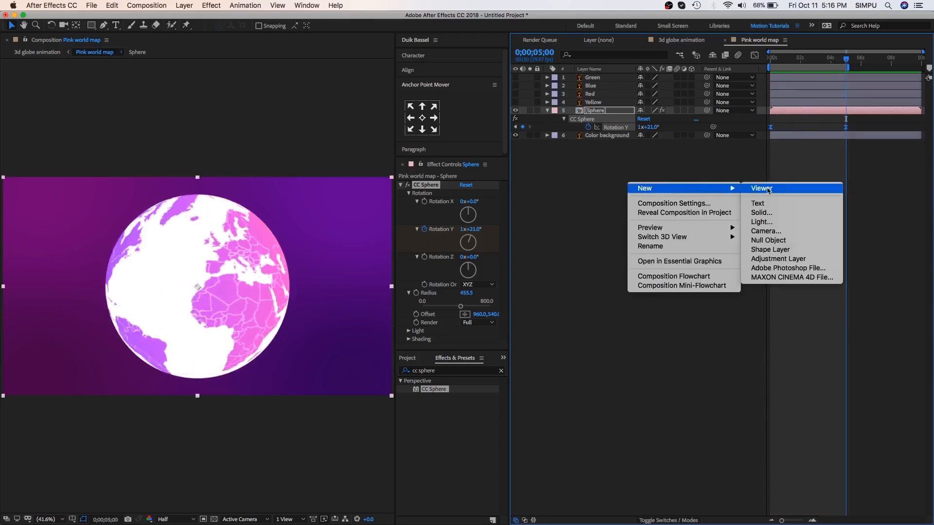
Step: Add a shape layer with an ellipse path ringing the globe
click(770, 249)
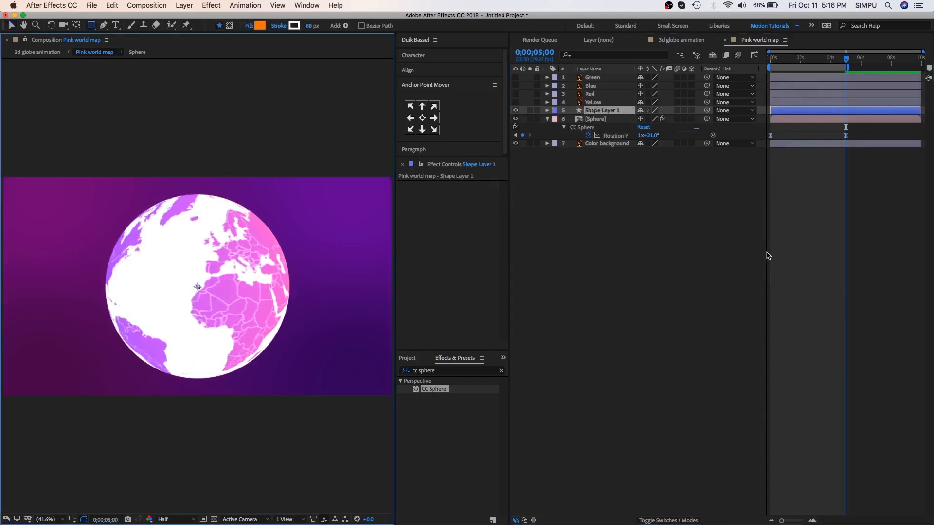
click(546, 110)
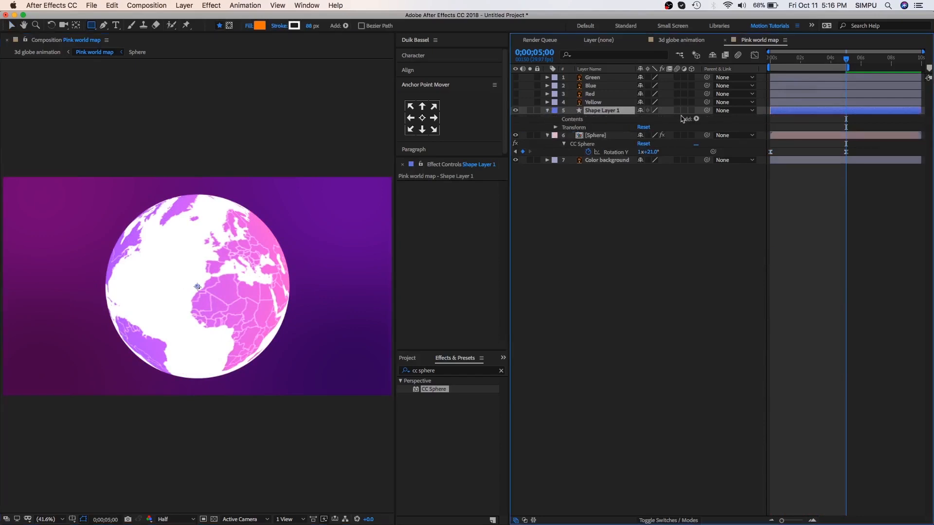
click(555, 119)
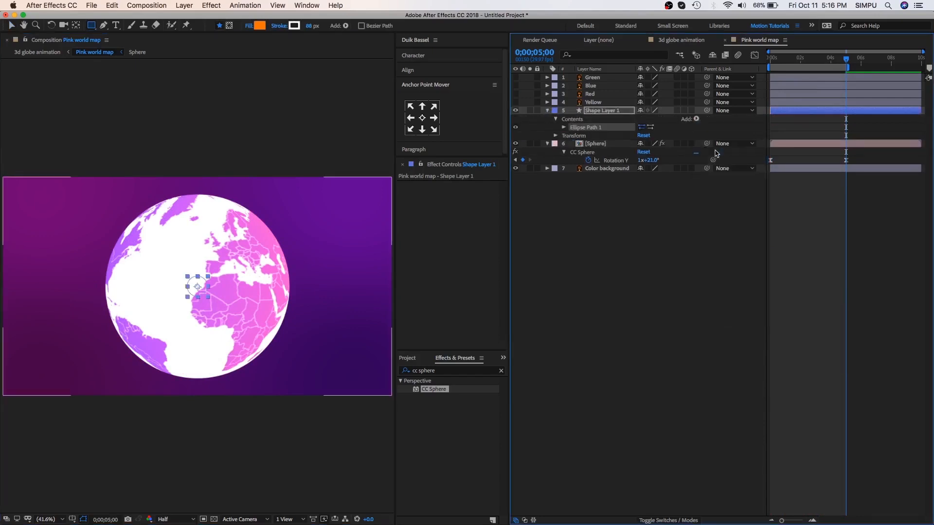
click(555, 127)
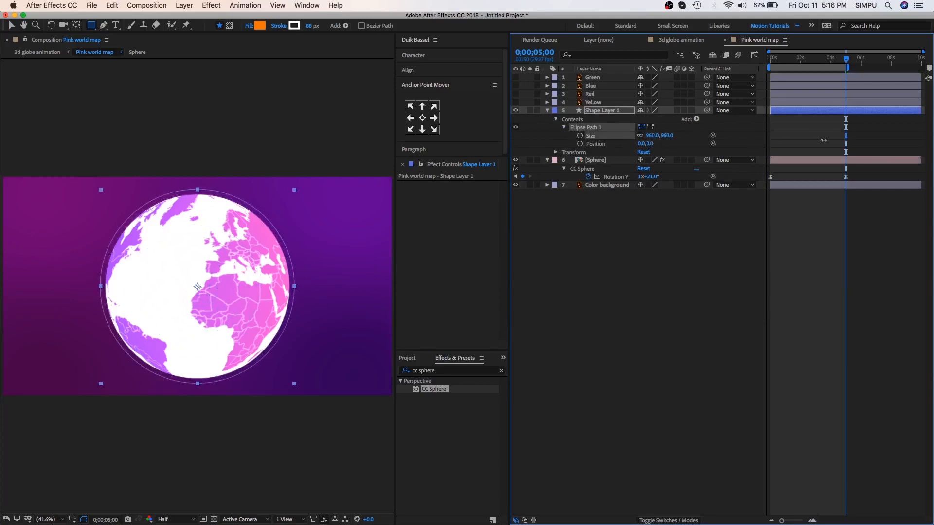
click(695, 119)
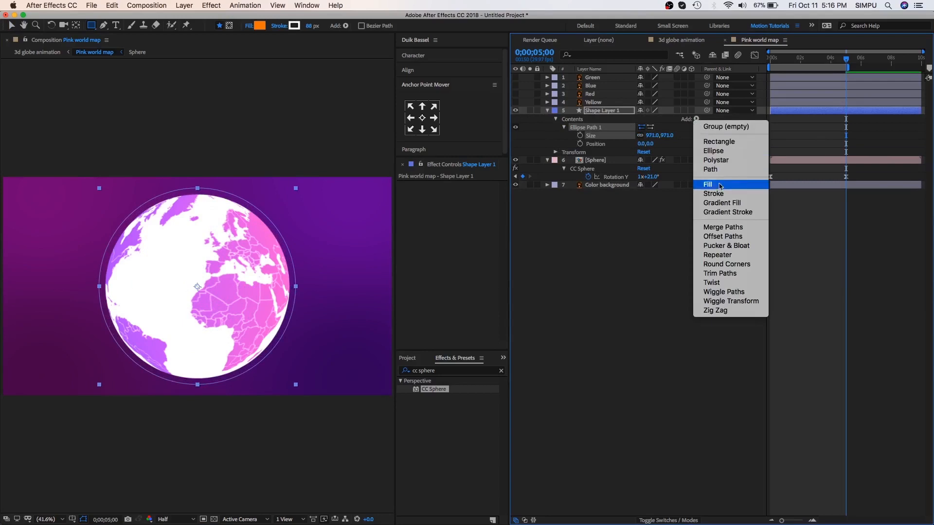
click(713, 194)
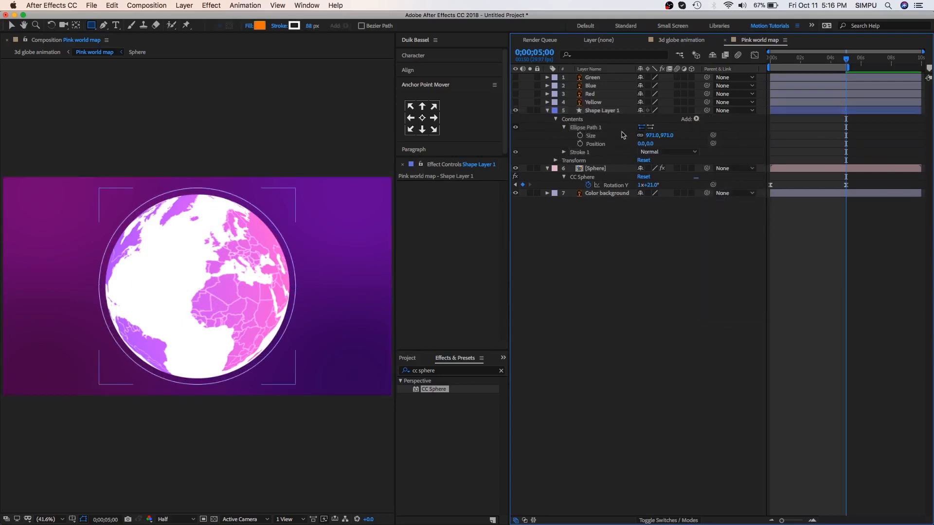
Step: Duplicate the ring layer and rename the copies Top Ellipse and Front Ellipse
key(cmd+d)
text(Front Ellipse)
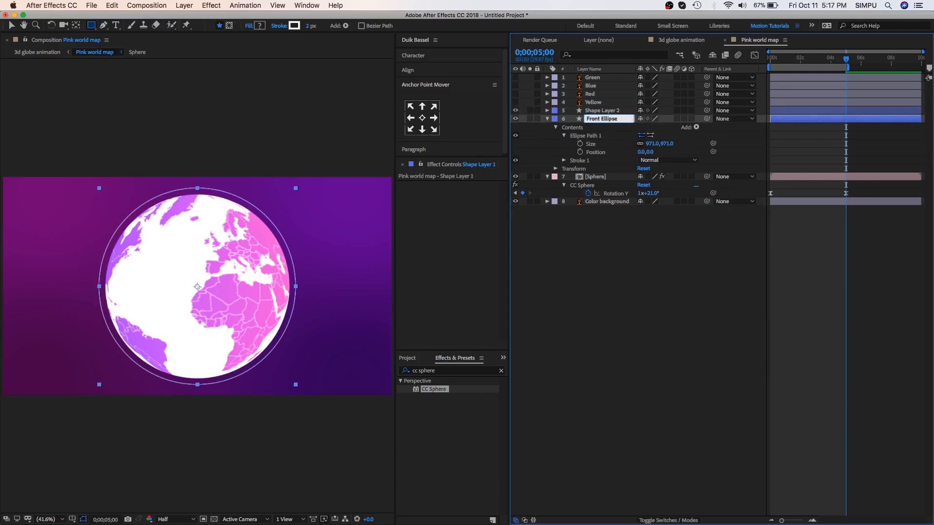
click(601, 110)
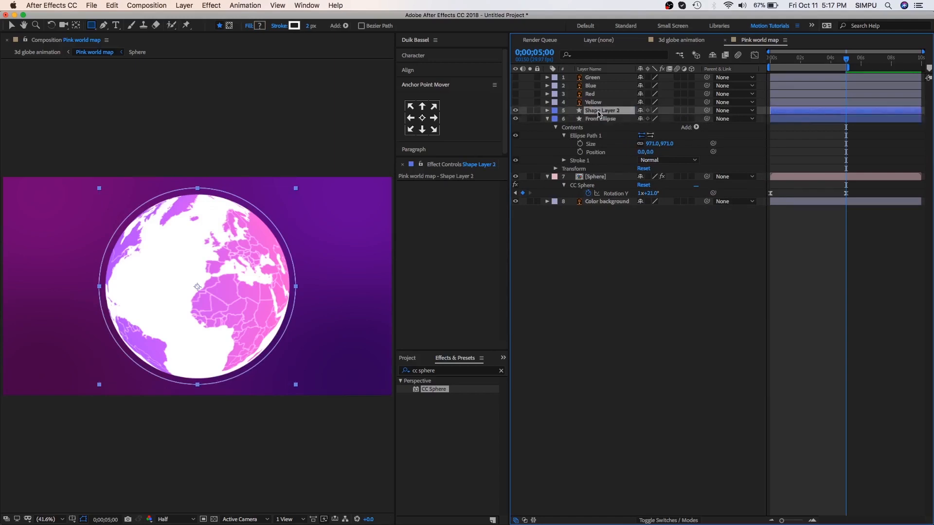
double_click(603, 110)
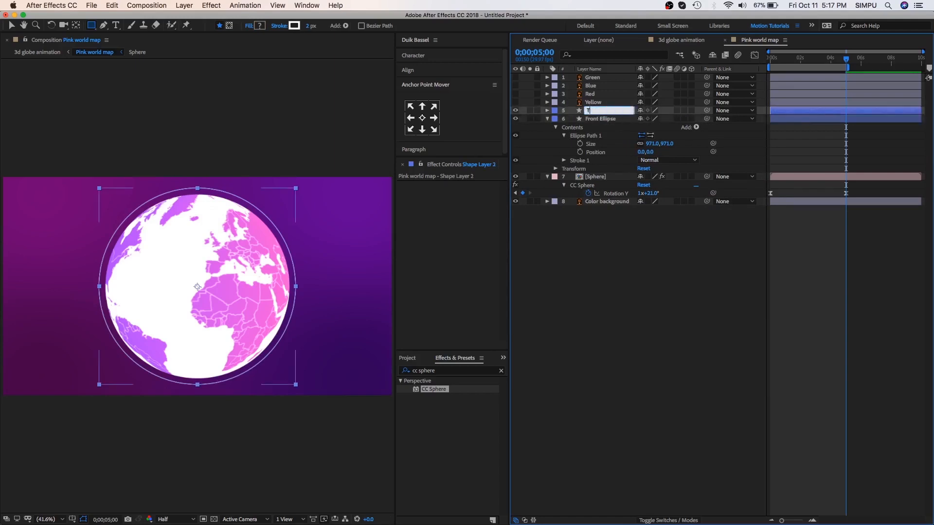
text(Top Ellipse)
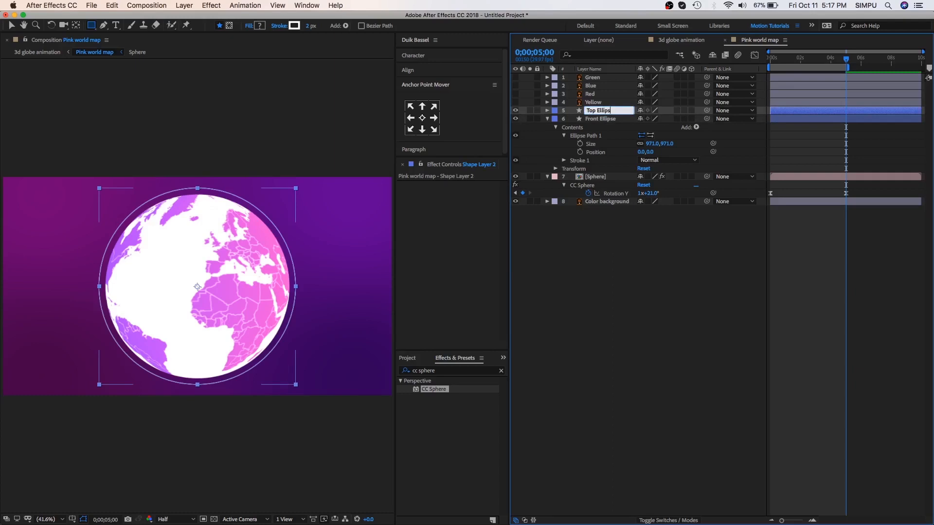
click(600, 119)
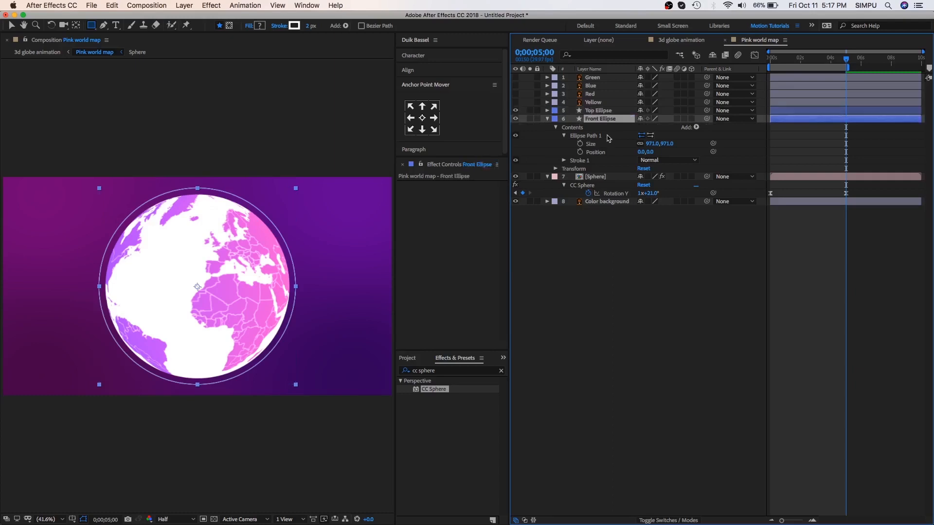
Step: Make Top Ellipse, Front Ellipse and Sphere 3D layers
click(595, 176)
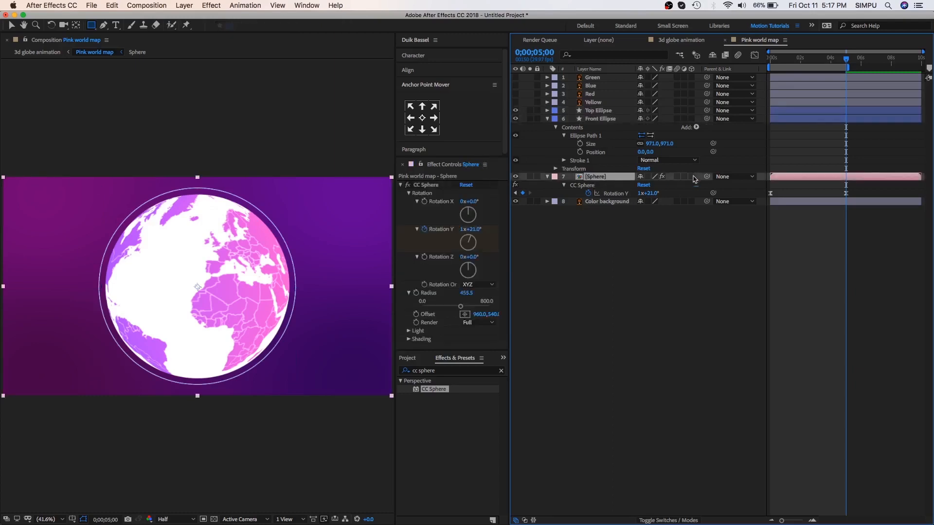
click(600, 118)
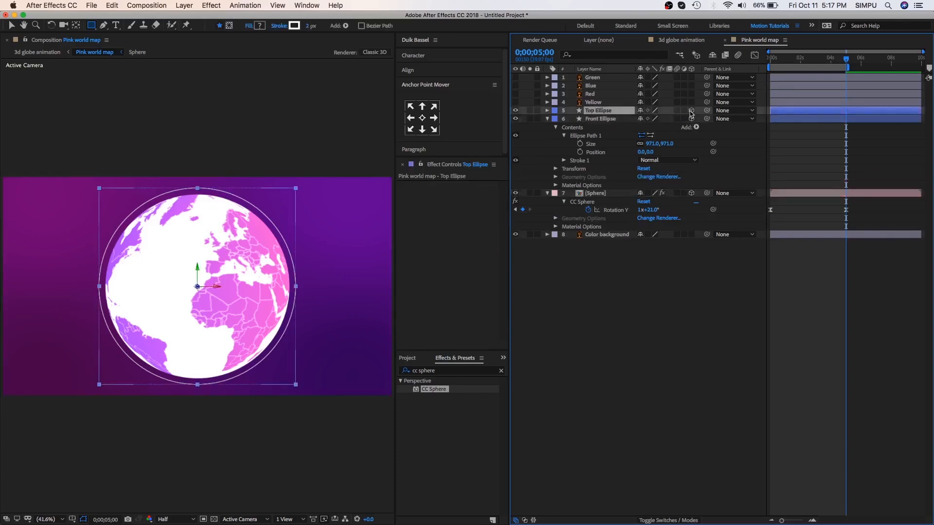
click(546, 119)
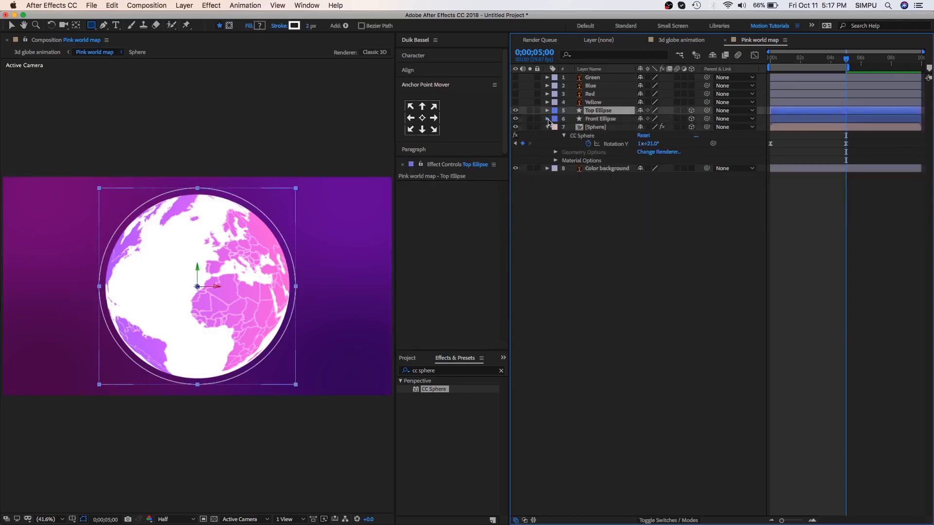
Step: Split the viewer into 2 Views with the lower one set to Top
click(287, 518)
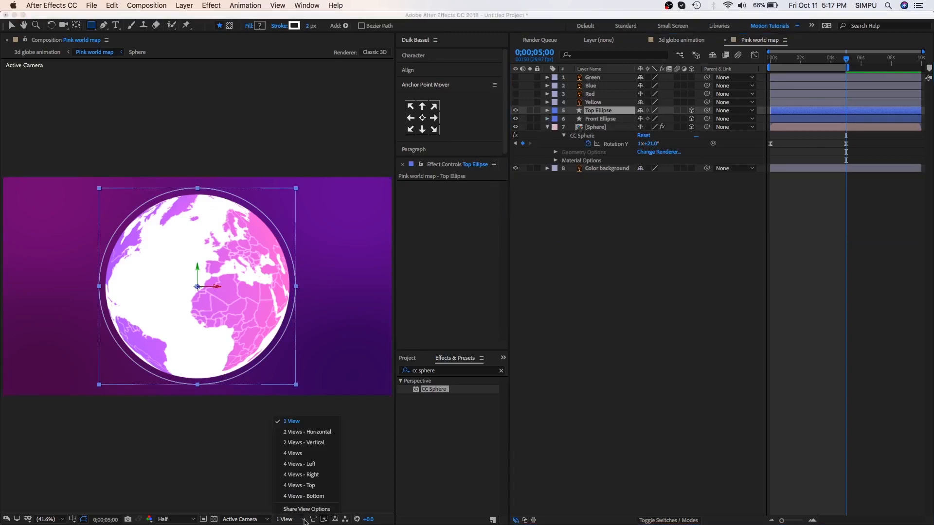
mouse_move(320, 445)
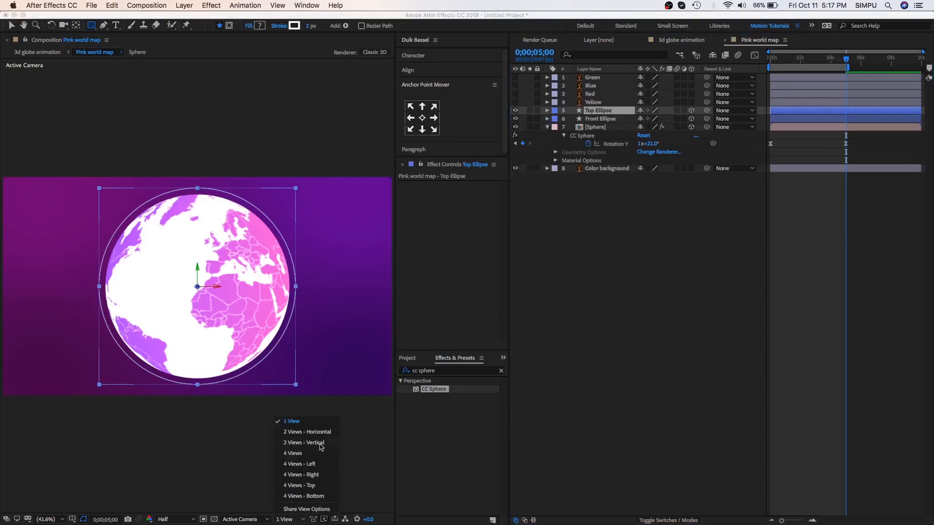
click(303, 442)
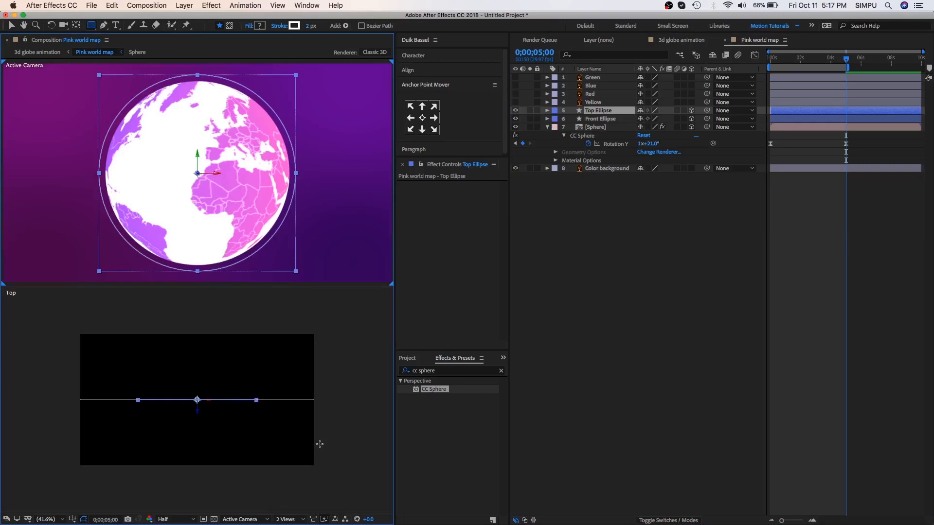
mouse_move(648, 204)
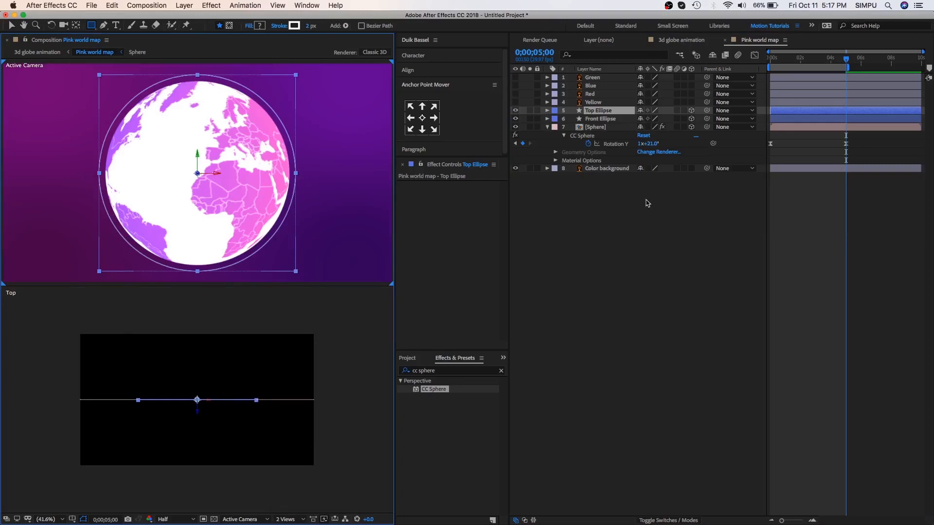
click(600, 119)
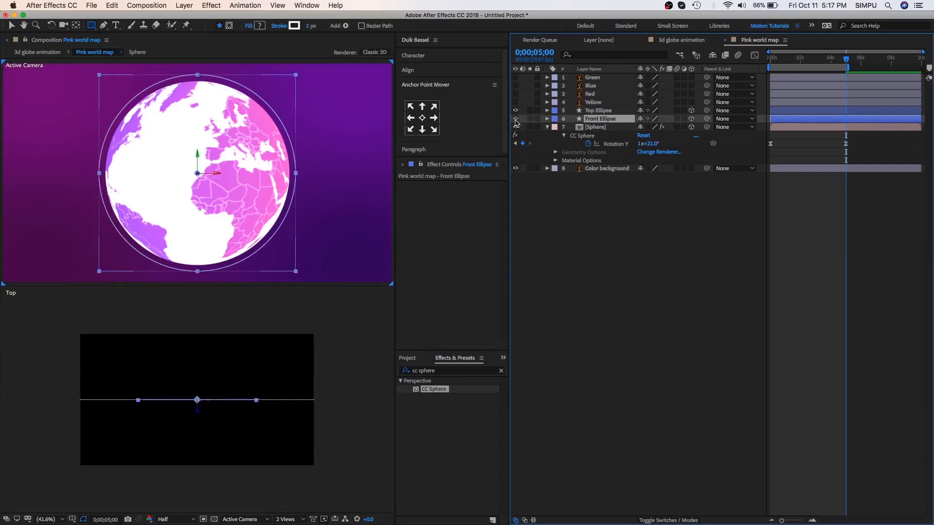
click(599, 110)
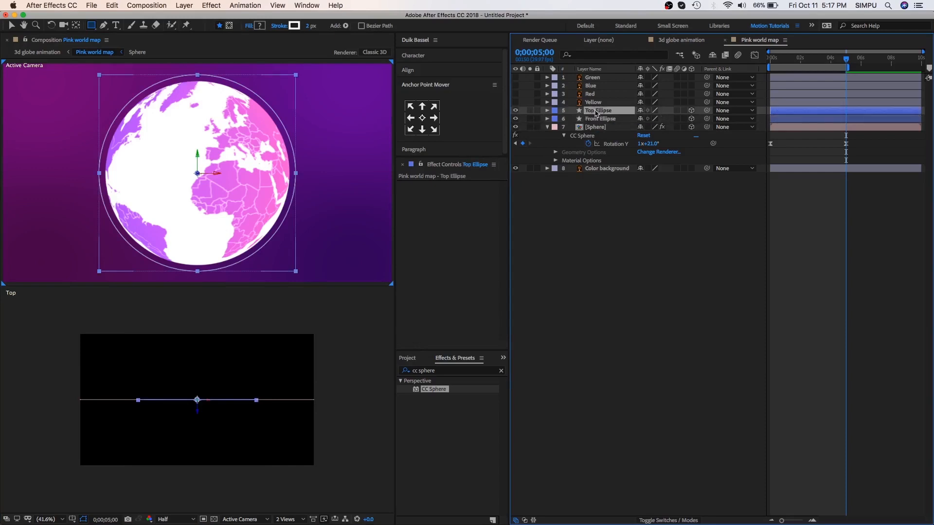
Step: Lay Top Ellipse flat at X Rotation 90 and link Front Ellipse Y Rotation to CC Sphere Rotation Y times -1
key(r)
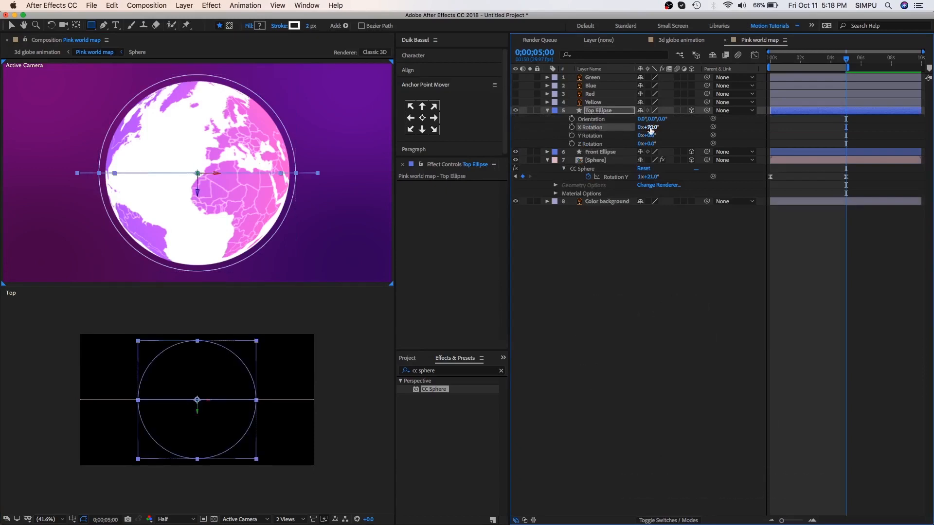
click(600, 152)
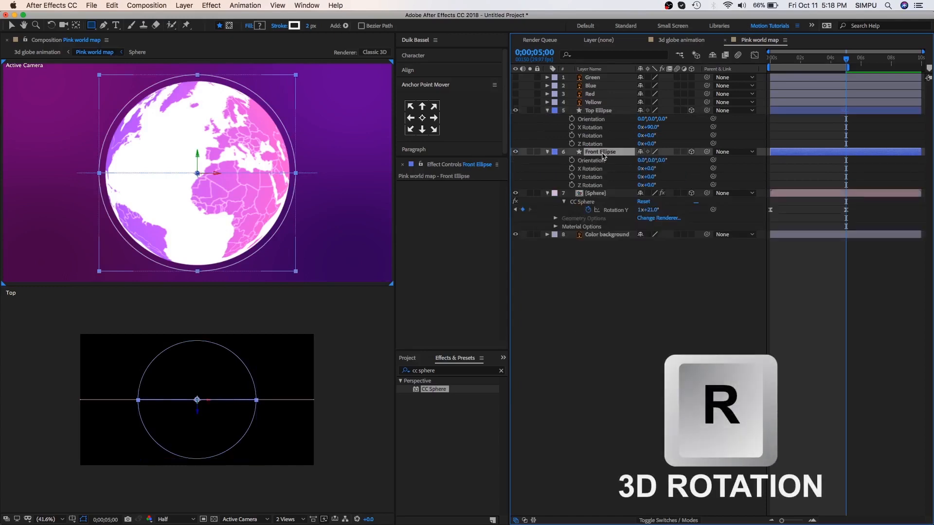
click(571, 177)
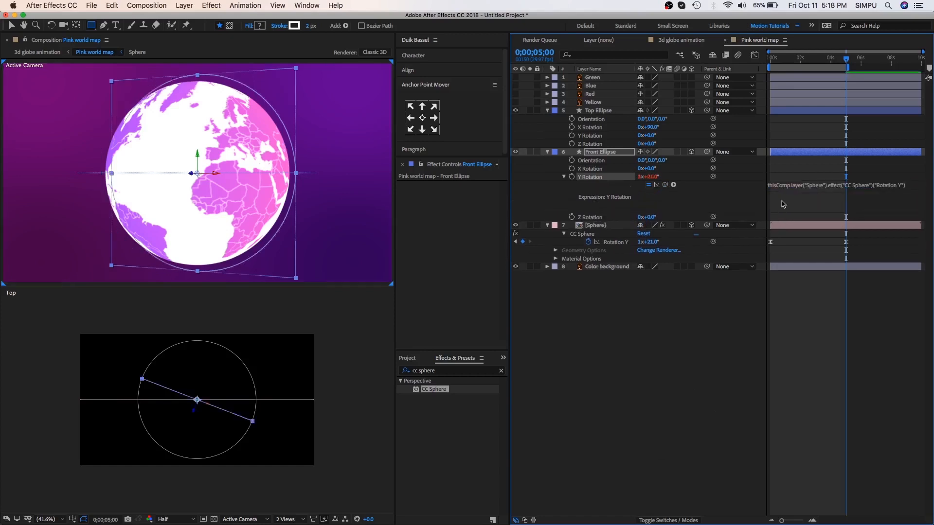
click(839, 184)
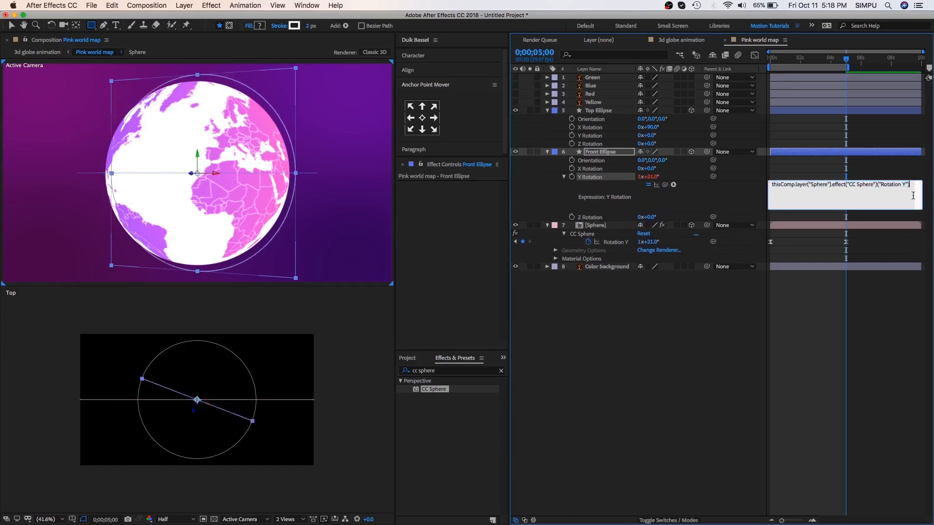
text(*-1)
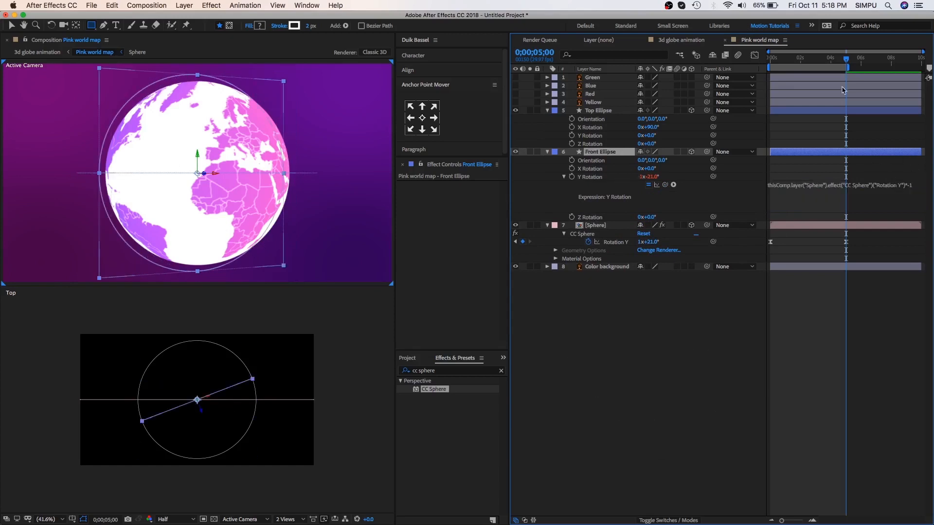
key(home)
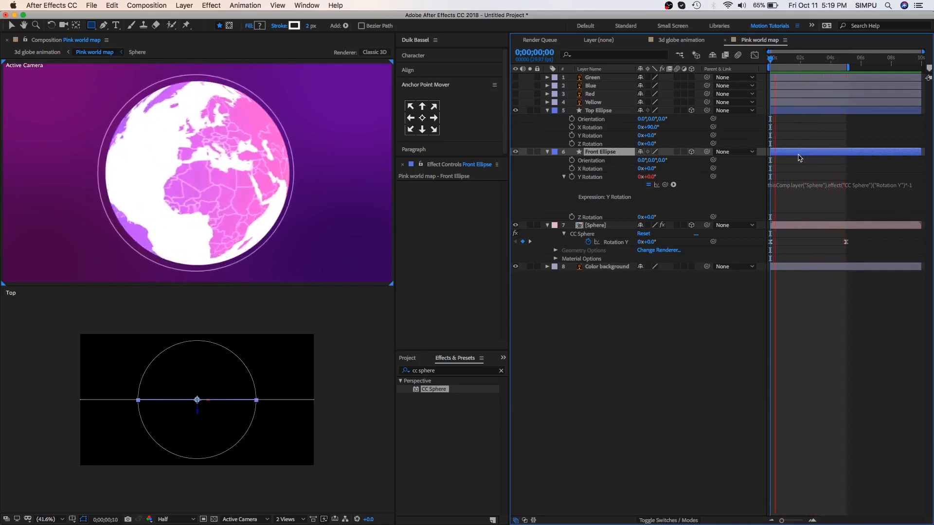
Step: Unhide the four pin layers and scale them down smaller
click(592, 102)
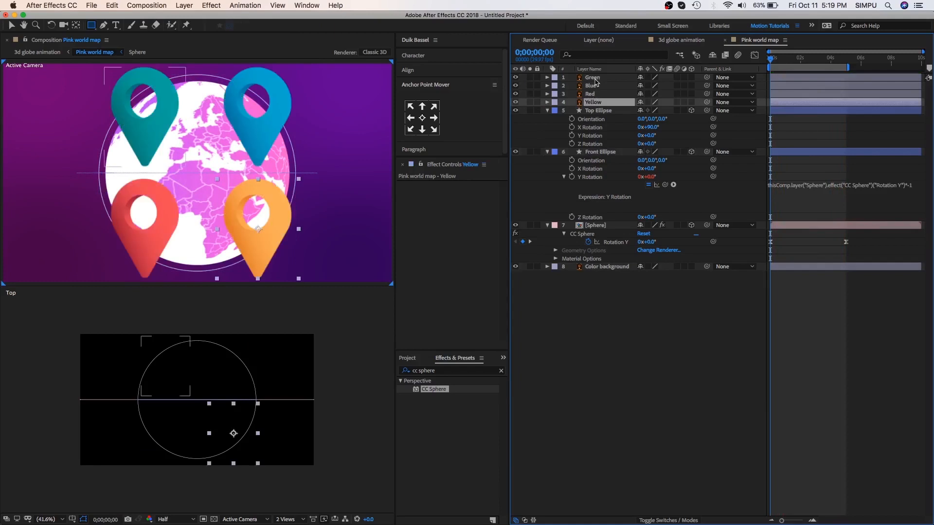
click(592, 76)
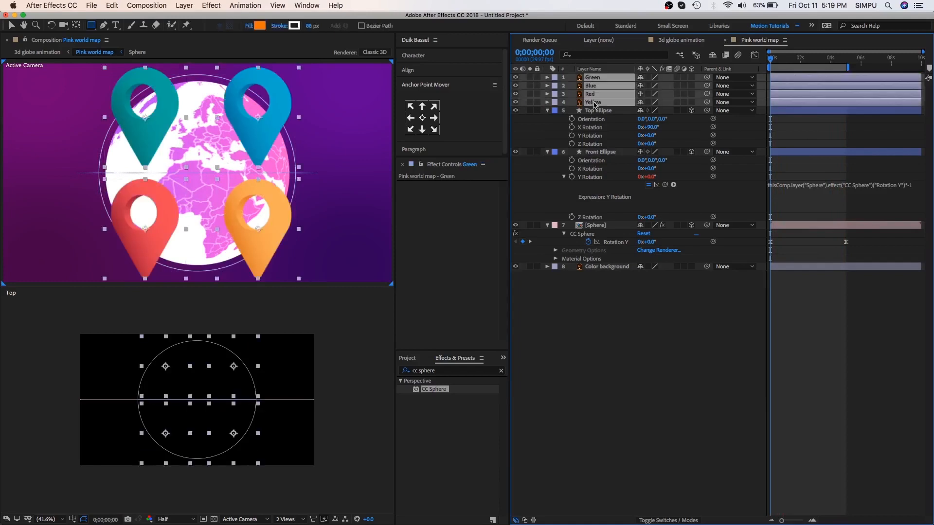
key(s)
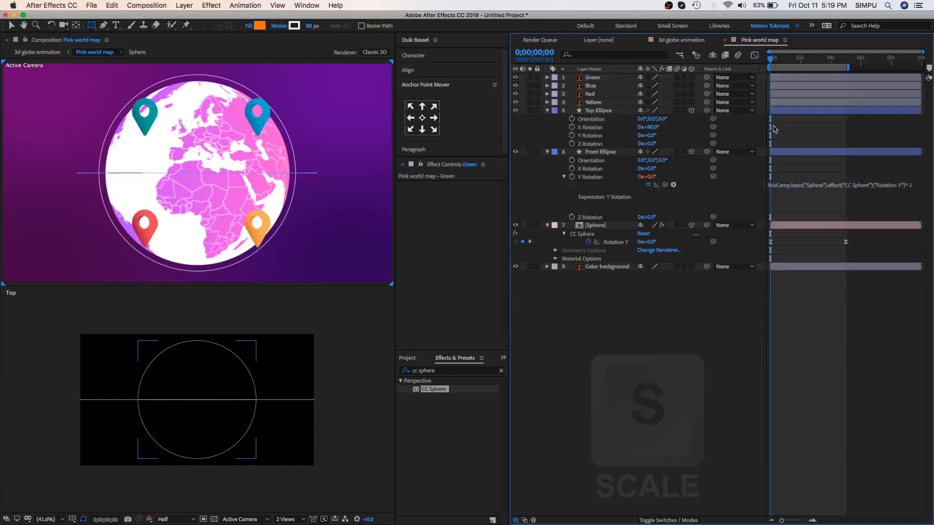
click(593, 102)
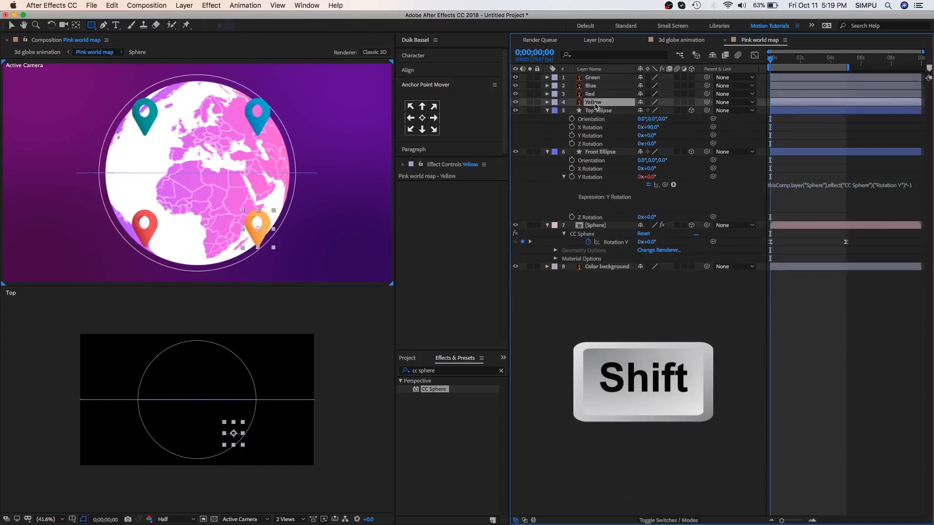
click(591, 77)
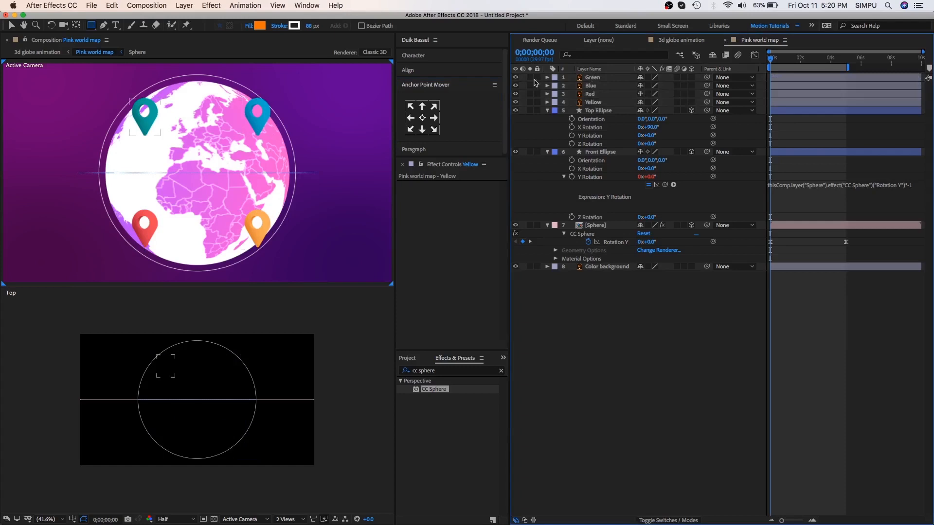
click(593, 102)
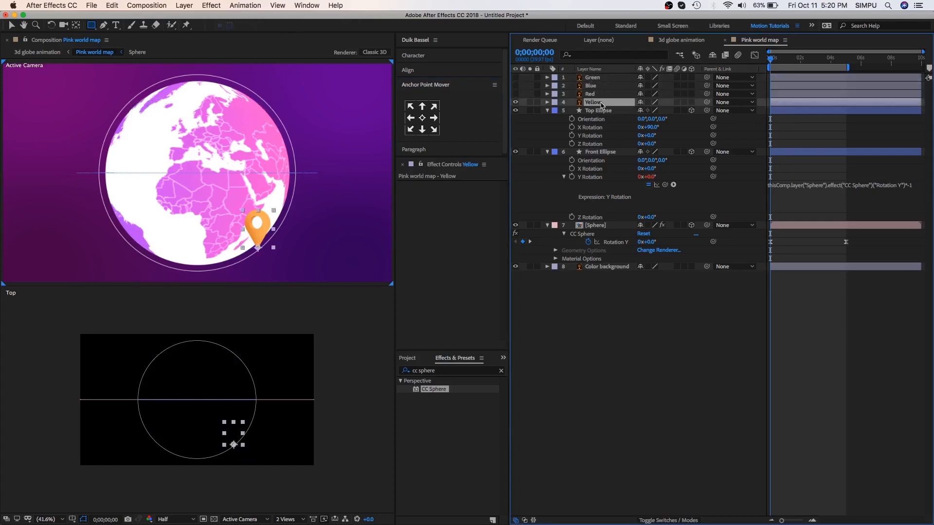
Step: Parent the Yellow pin to Front Ellipse and counter-rotate it with a yRotation*-1 expression
click(593, 103)
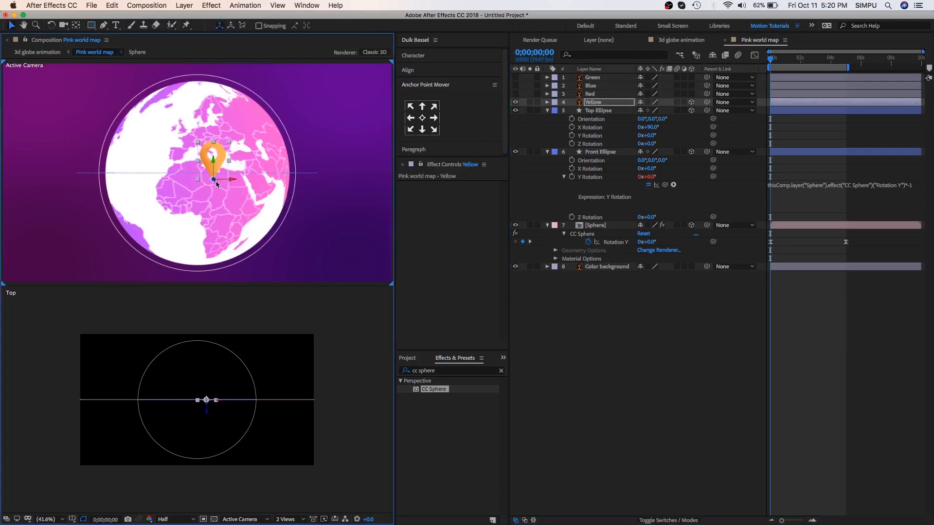
key(r)
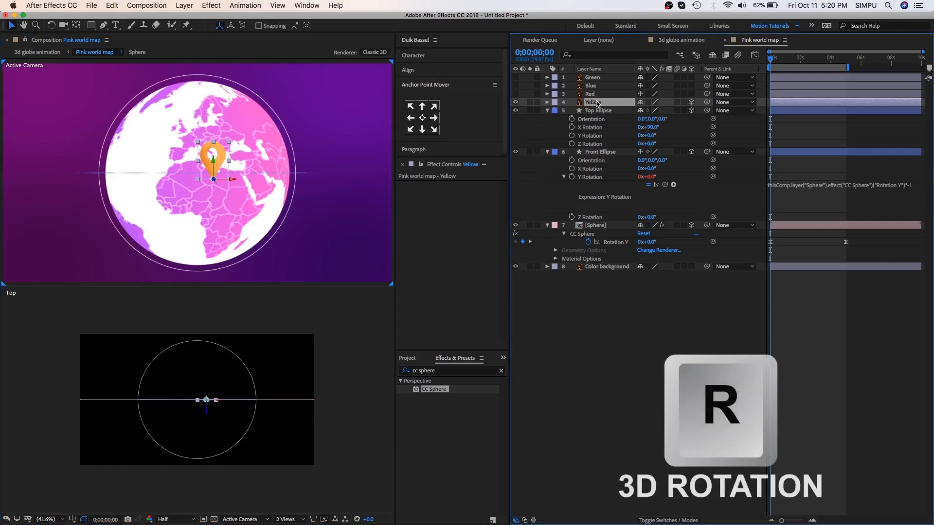
click(546, 102)
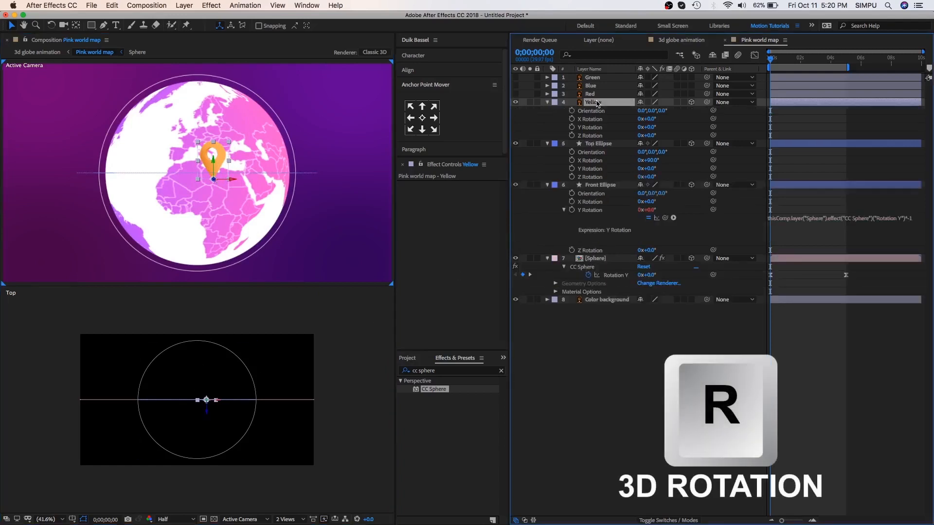
key(Alt)
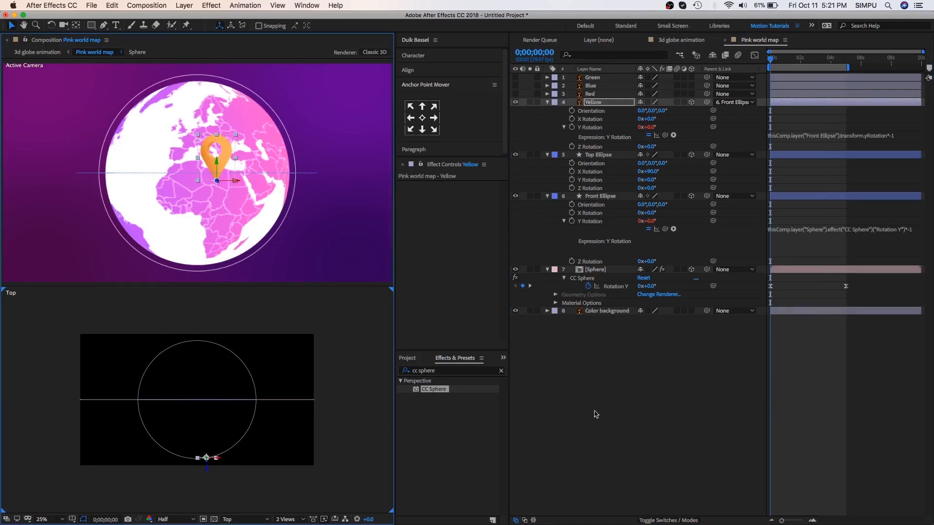
Step: Preview the yellow pin riding upright around the spinning globe, then stop
key(0)
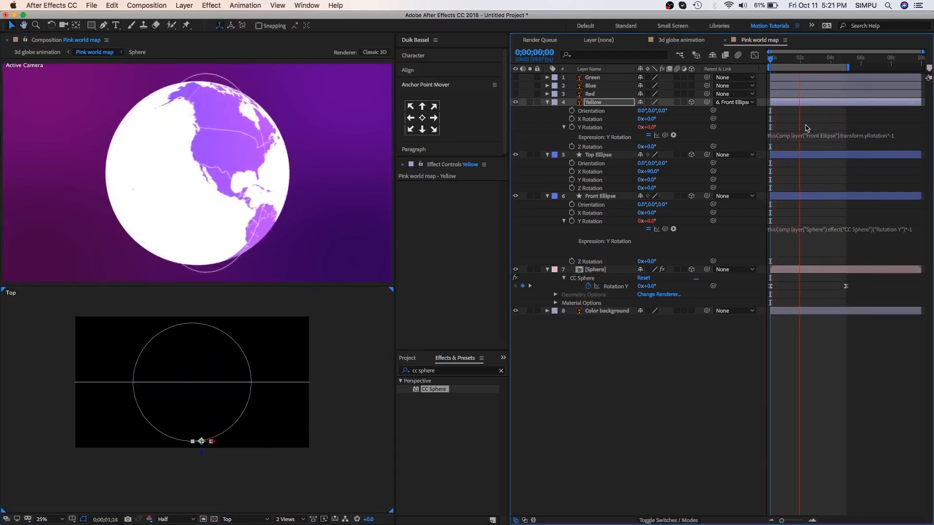
key(Right)
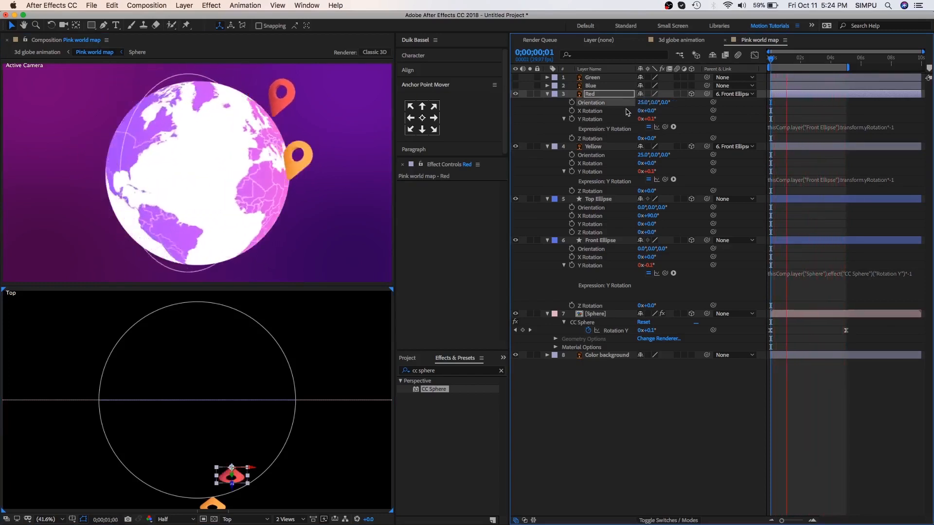
Step: Parent the Blue pin to Front Ellipse with the rotation expression and 335° orientation, returning to time zero
click(590, 86)
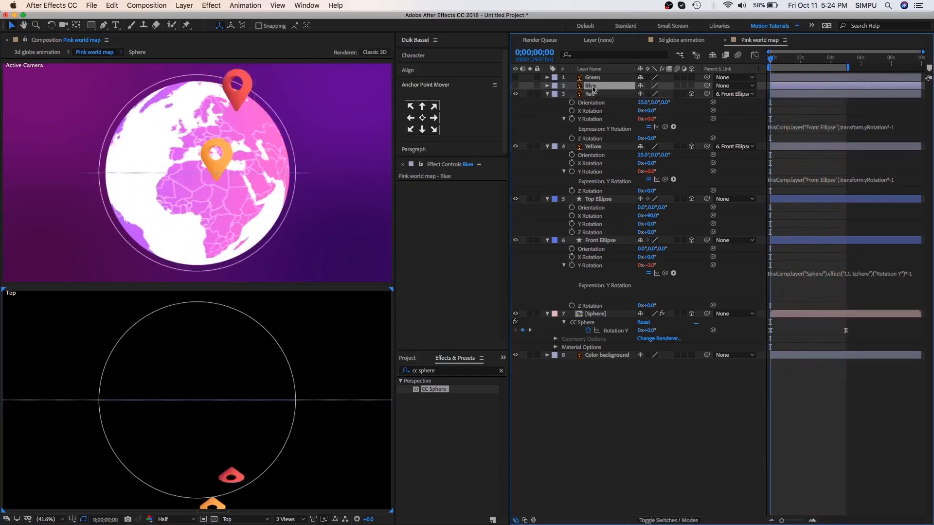
click(591, 86)
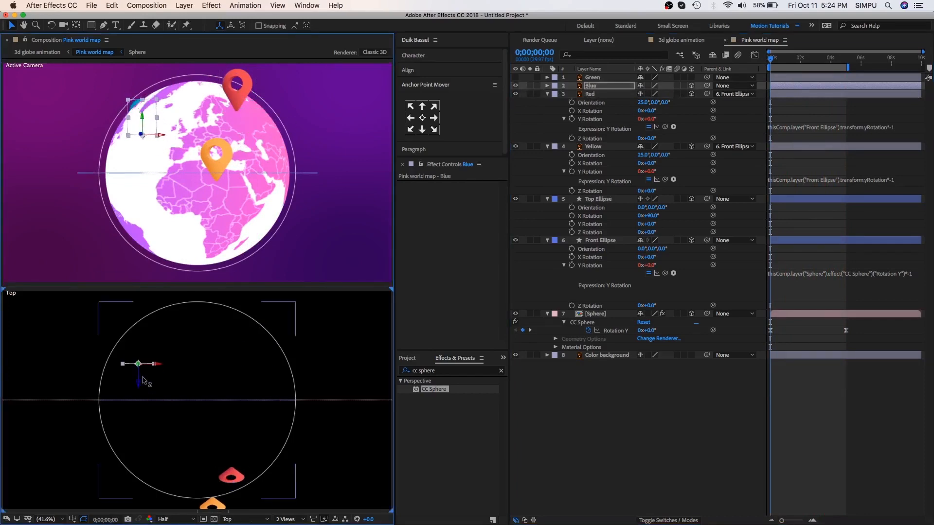
click(546, 86)
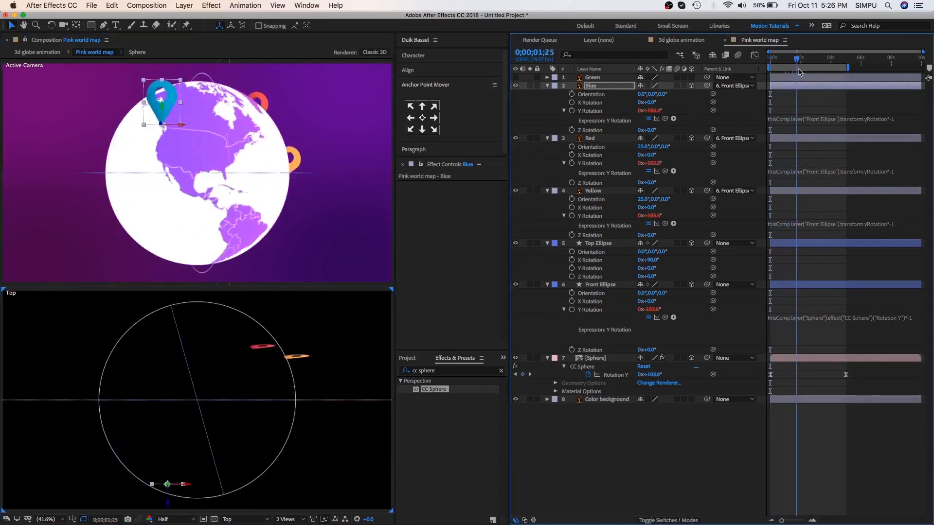
click(771, 58)
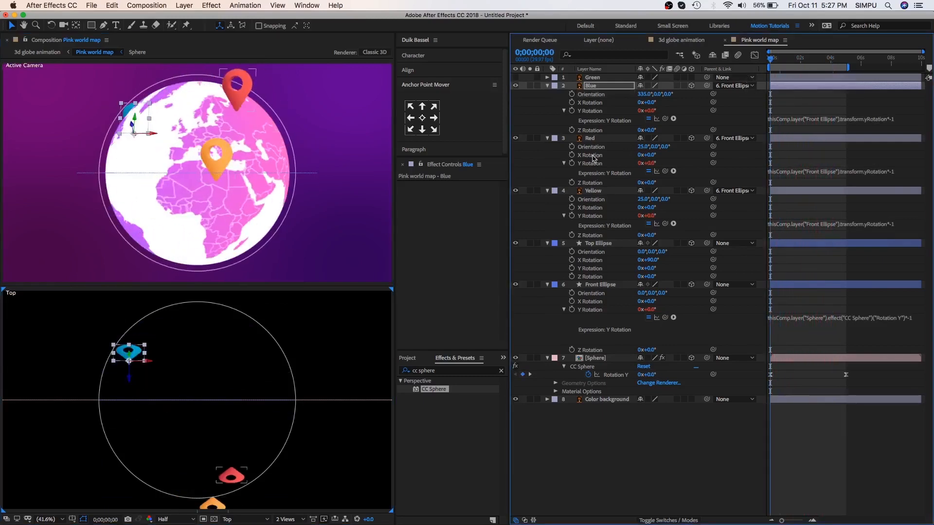
Step: Show both viewers through the Active Camera and switch to a single 1 View layout
click(600, 284)
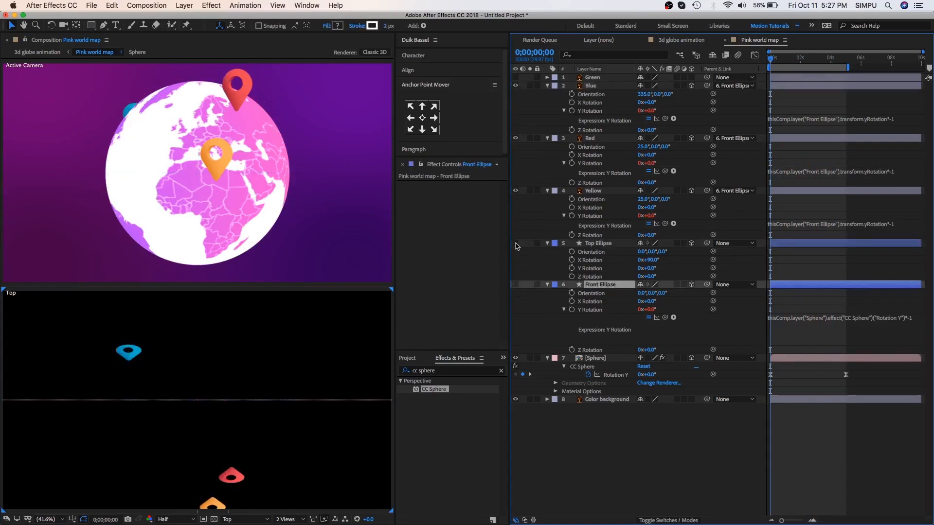
click(244, 518)
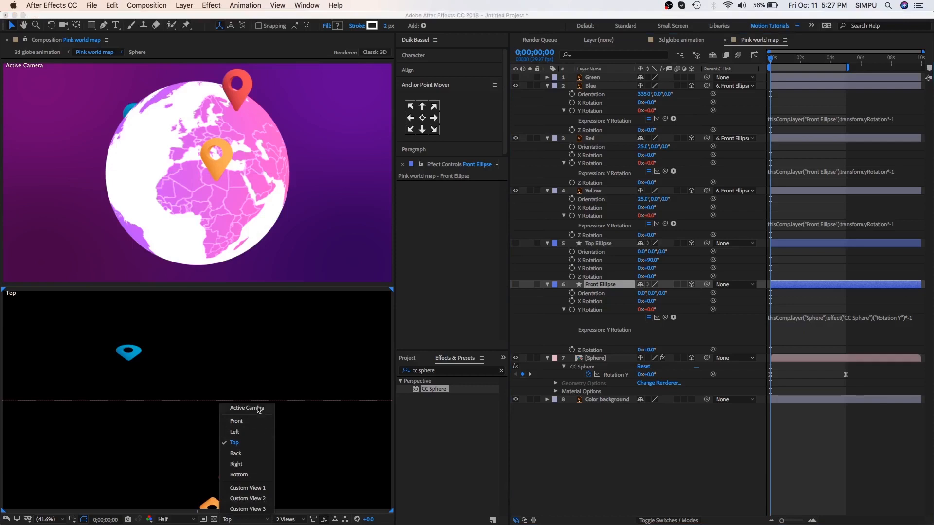
click(246, 408)
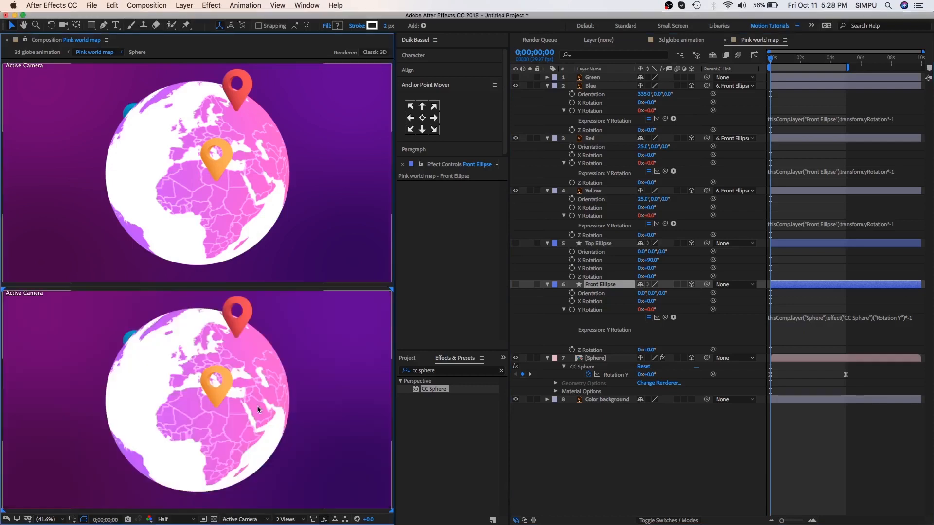
click(286, 519)
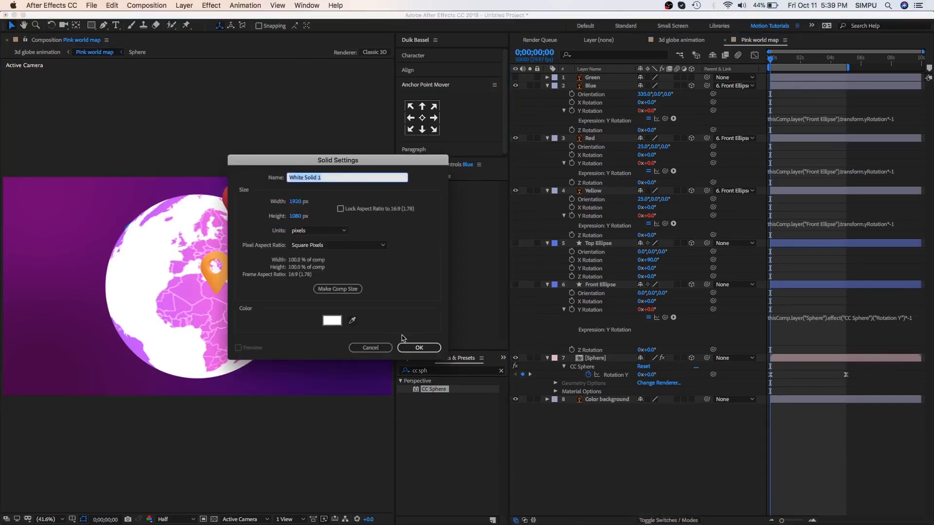
Step: Create a white solid with CC Star Burst at Speed 0.10 behind the globe
click(418, 347)
text(star b)
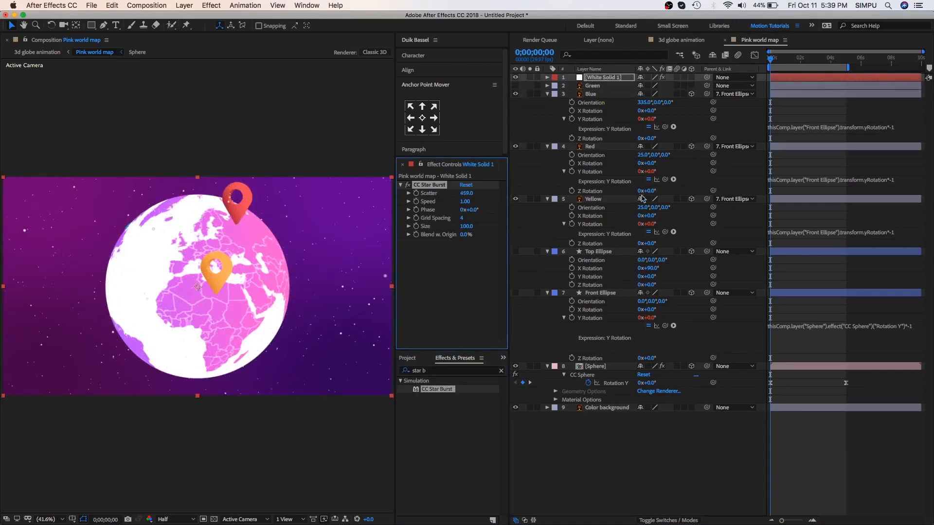
double_click(465, 202)
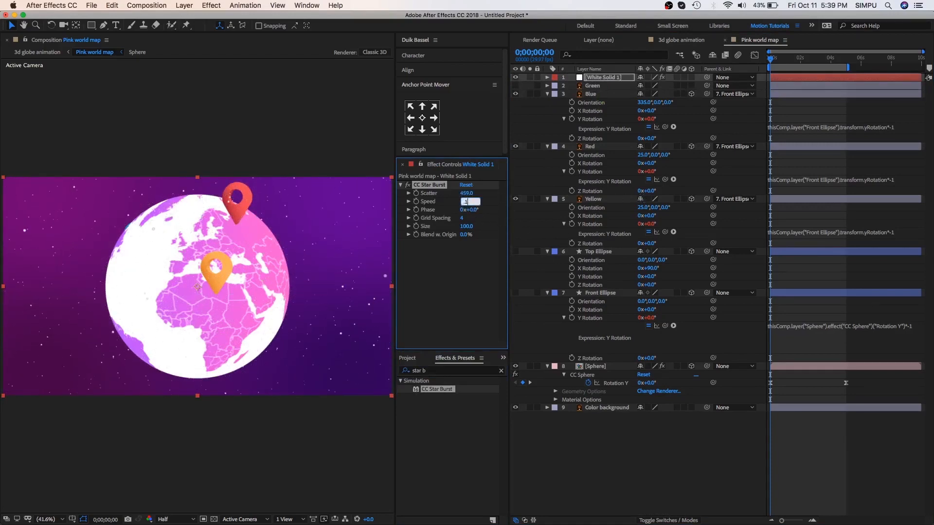
text(0.10)
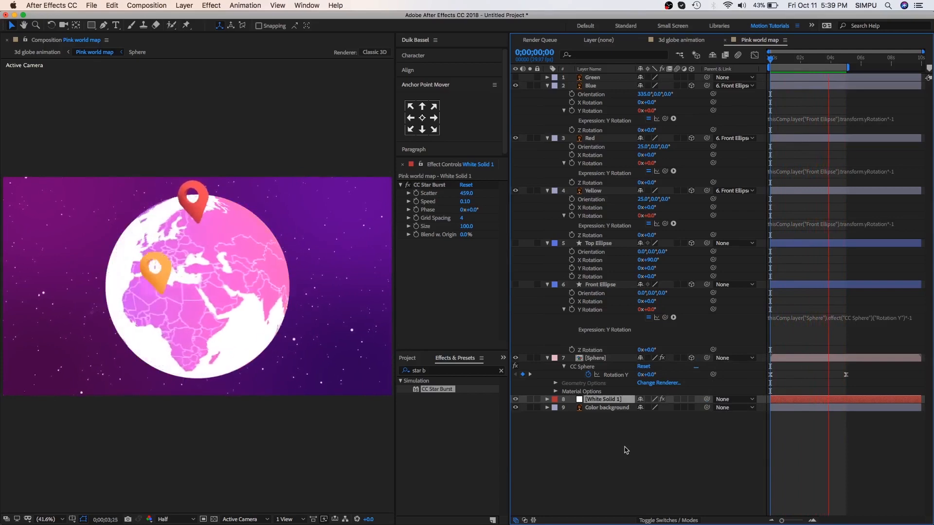
key(Home)
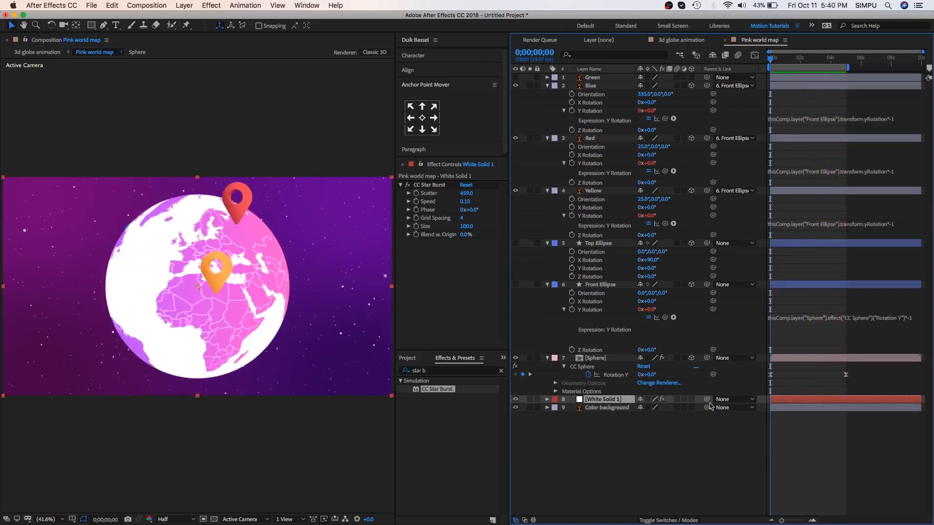
click(593, 191)
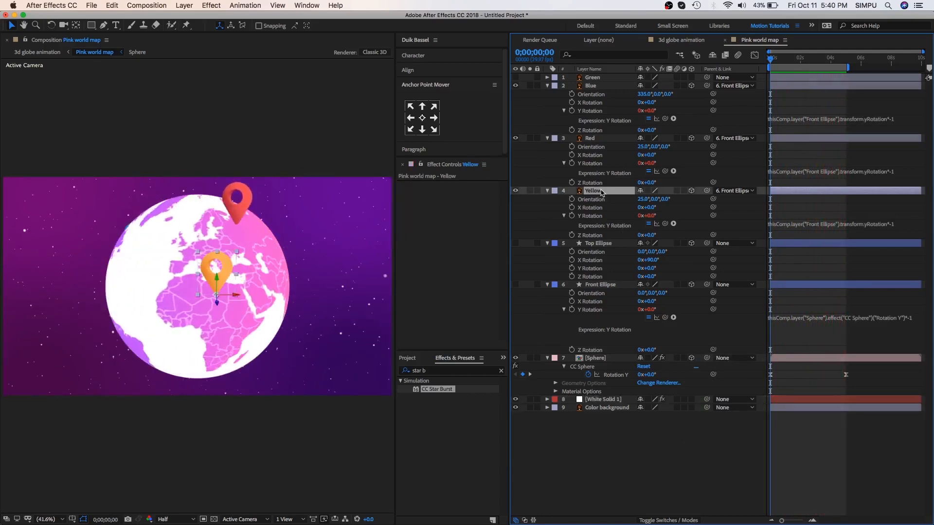
Step: Bring up Animation Composer and browse into its Transition Presets
click(306, 6)
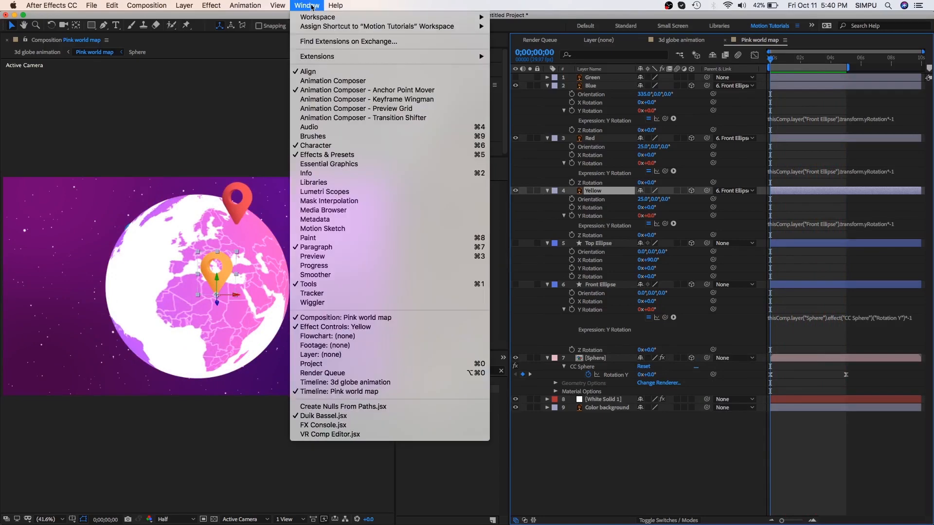
click(332, 81)
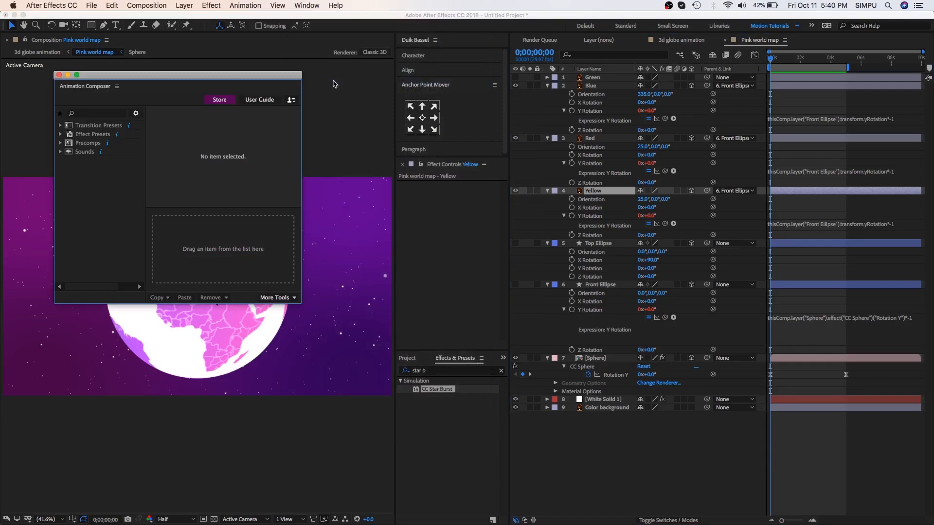
mouse_move(251, 107)
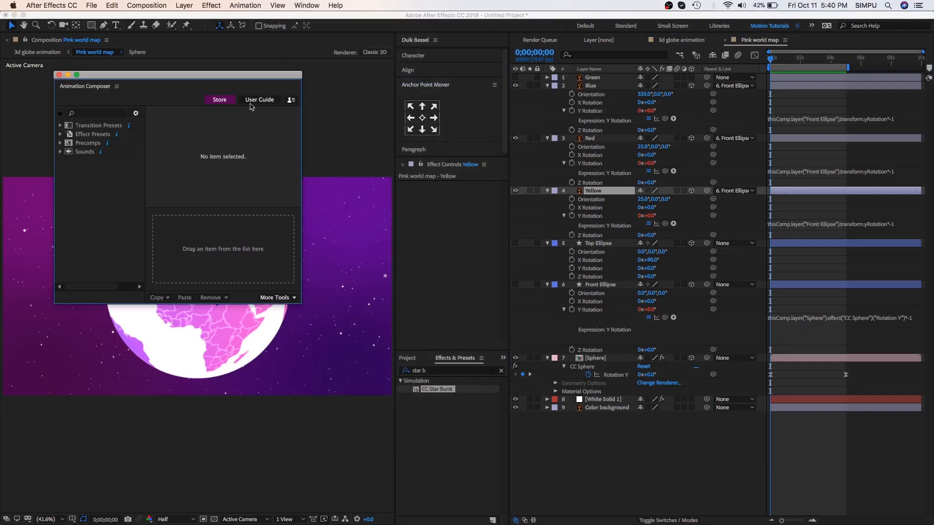
click(60, 126)
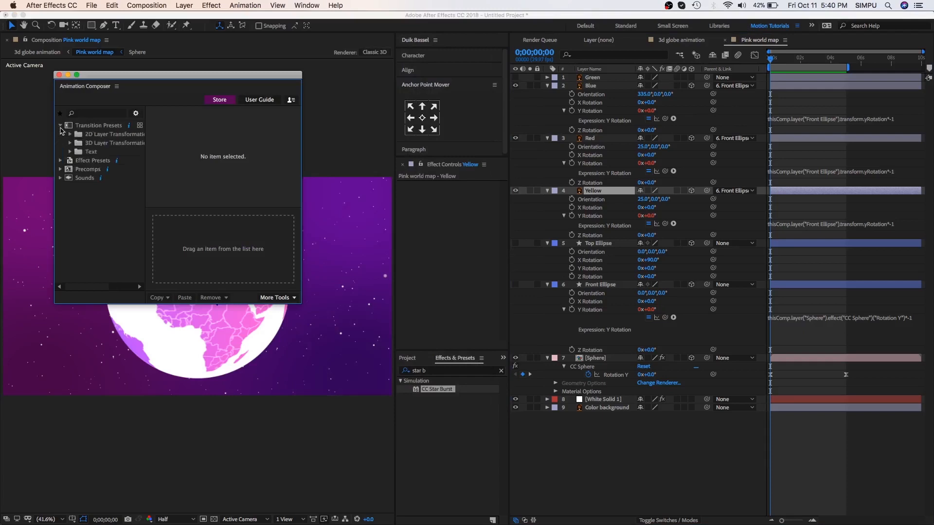
click(70, 134)
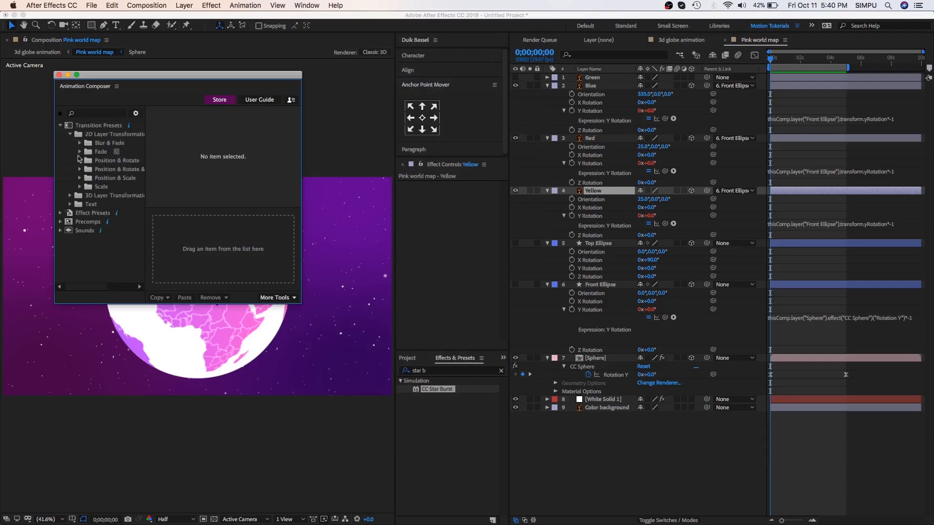
Step: Apply the Overshoot Scale (From Anchor Point) intro to the pin layers and close the panel
click(88, 187)
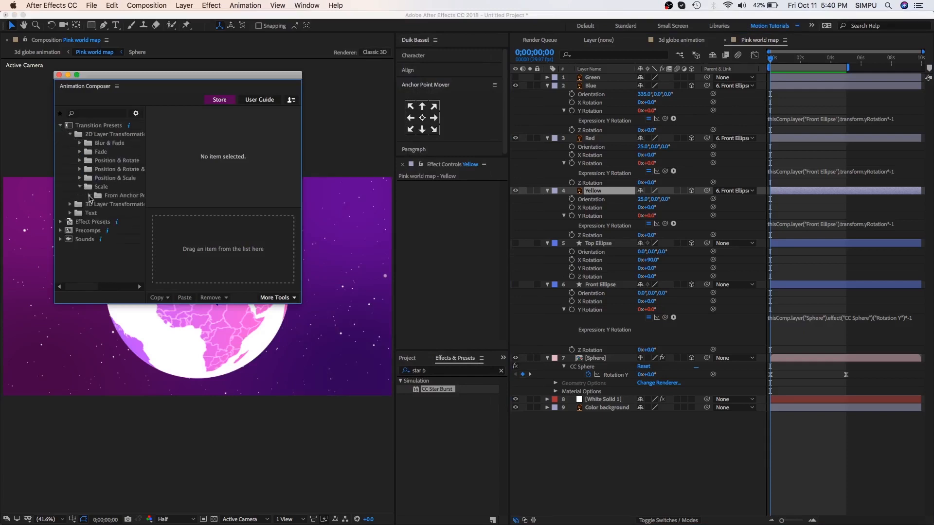
click(128, 213)
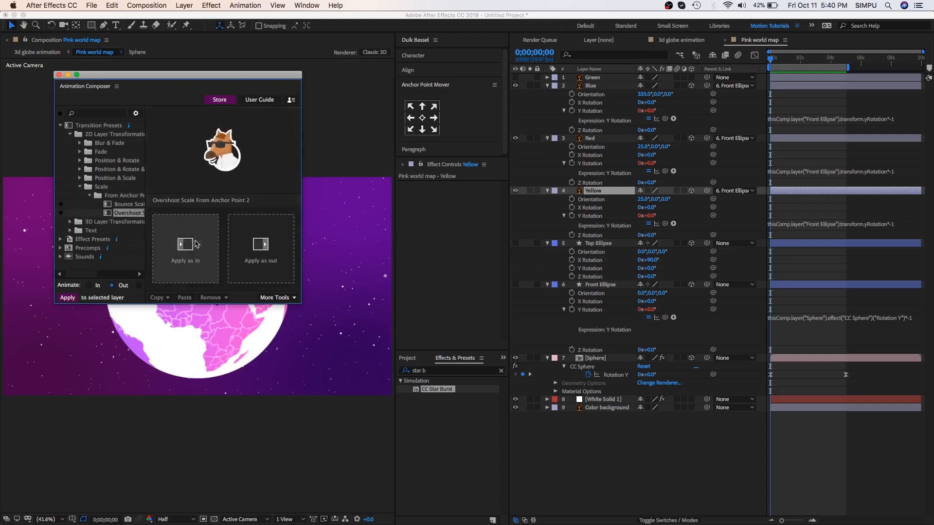
click(185, 259)
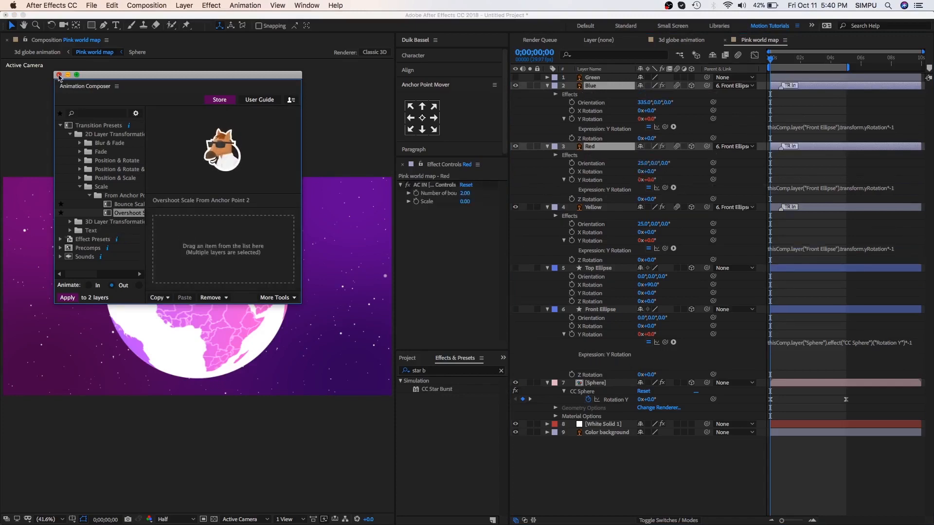
click(58, 75)
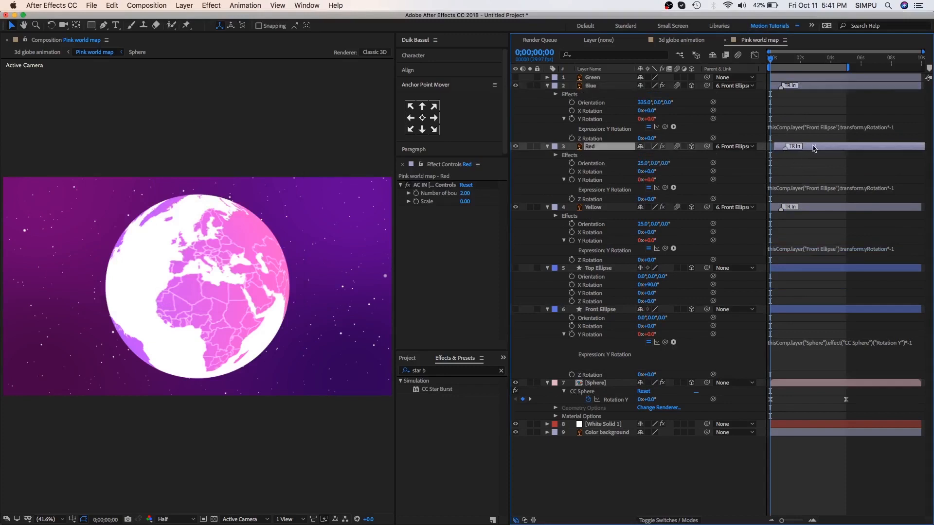
click(593, 206)
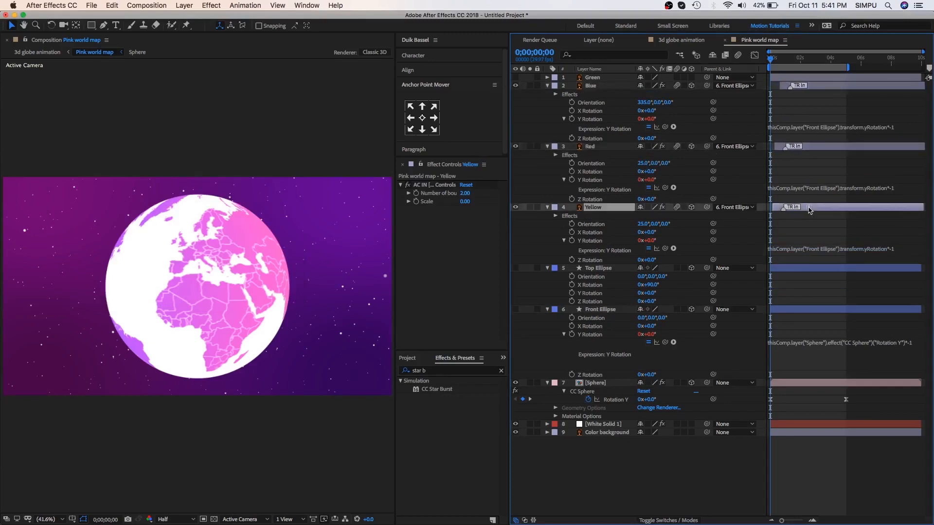